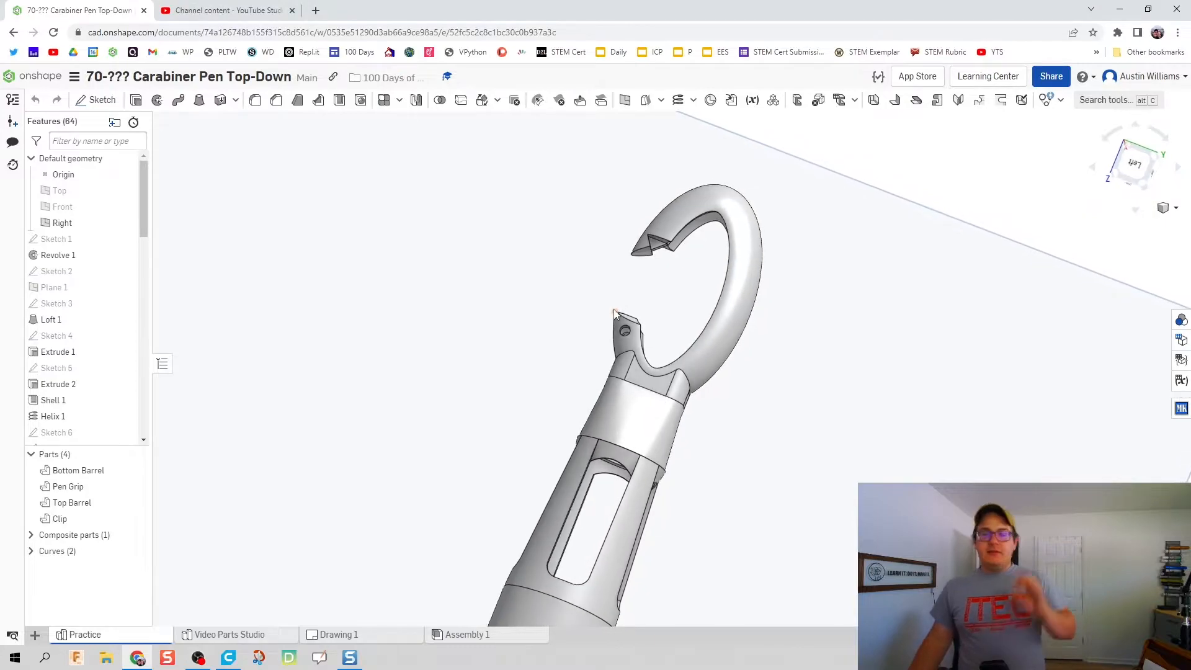
Step: Switch from the Practice studio to the Video Parts Studio tab
{"action": "scroll", "scroll_direction": "up", "scroll_amount": 3}
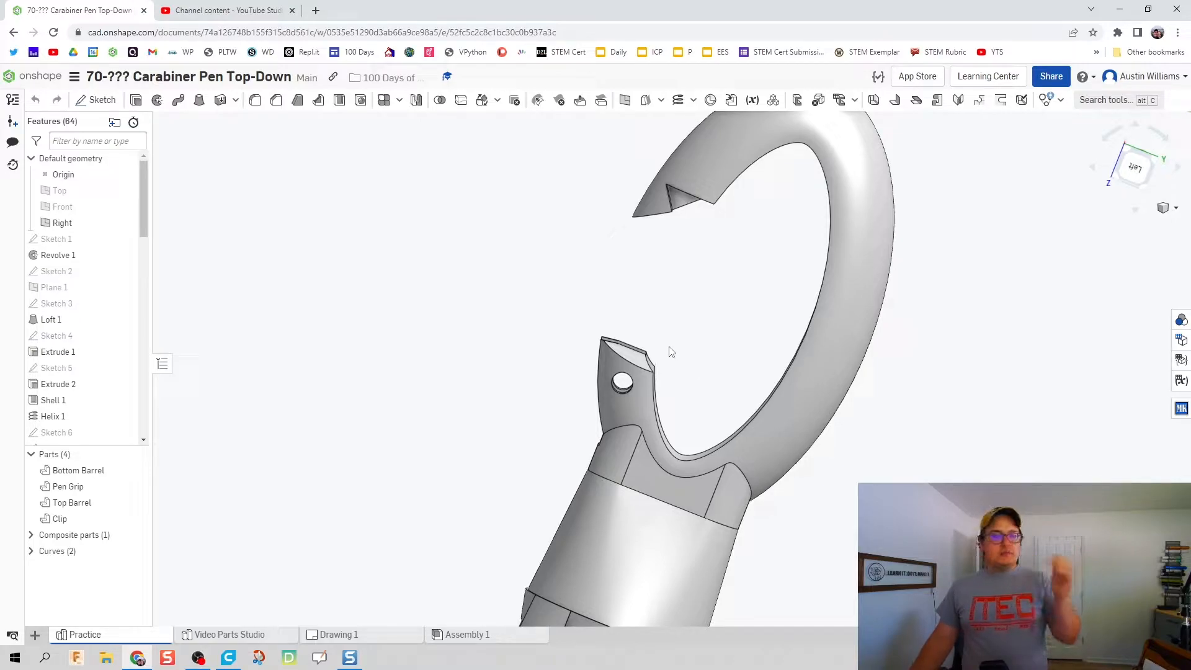
{"action": "mouse_move", "coordinate": [486, 466]}
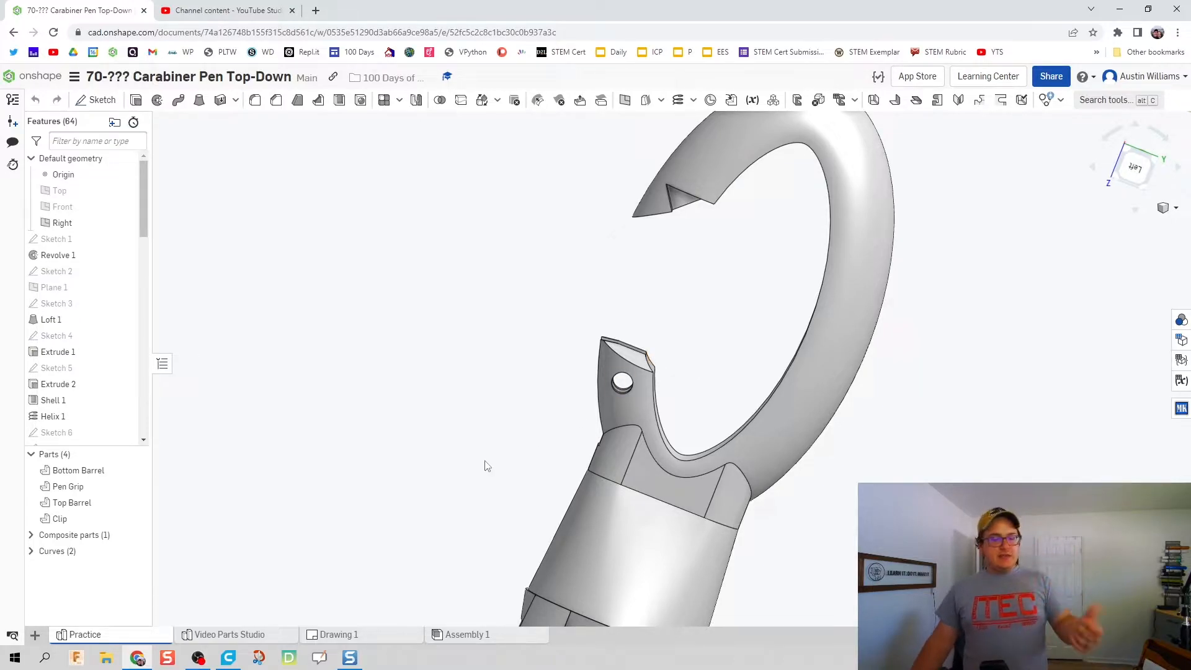
{"action": "left_click", "coordinate": [229, 634]}
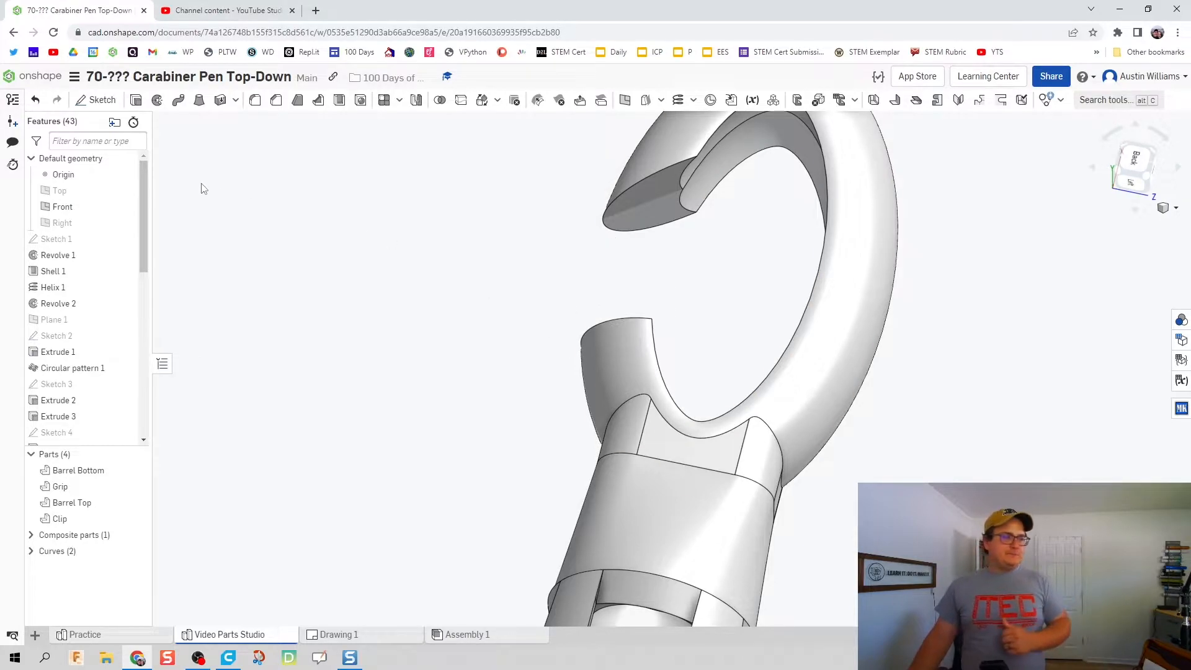
{"action": "mouse_move", "coordinate": [102, 99]}
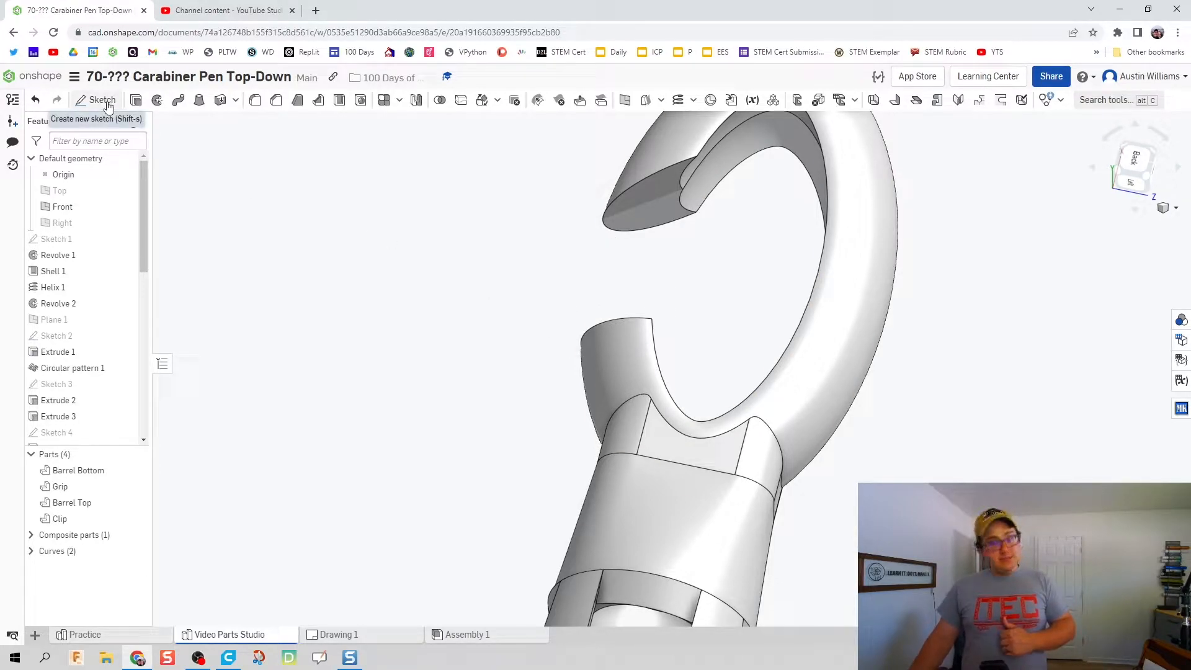
Step: Sketch the triangular notch on the Front plane, dimensioned 0.14, 0.122 and 0.095
{"action": "left_click", "coordinate": [102, 99]}
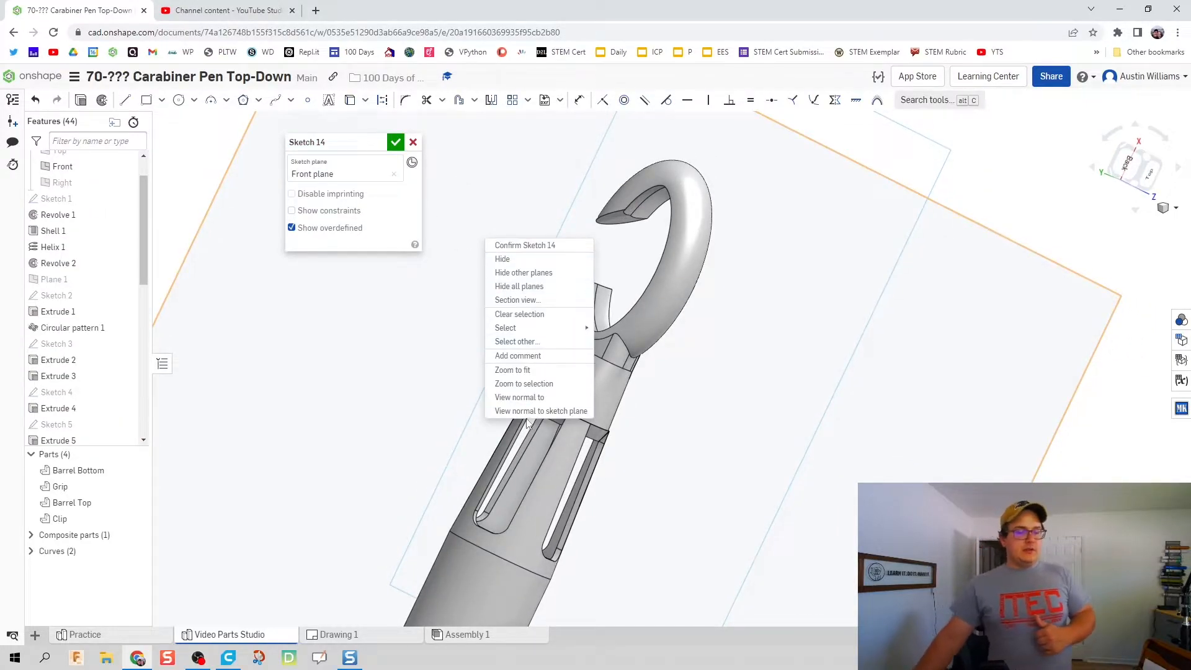
{"action": "left_click", "coordinate": [520, 397]}
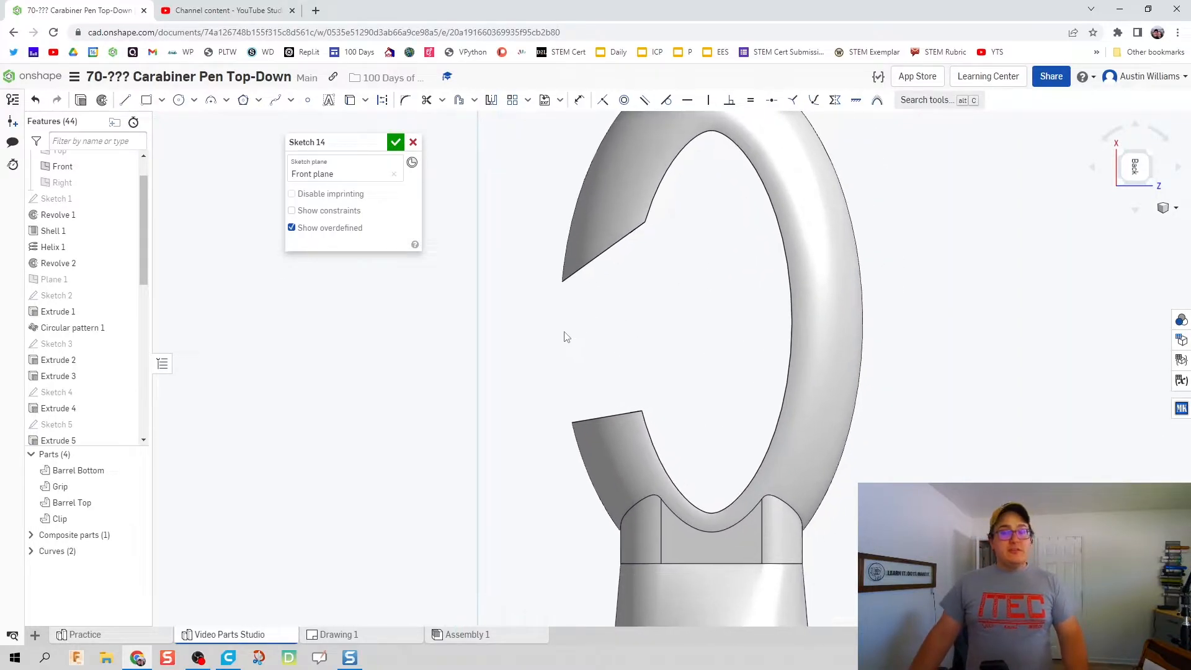
{"action": "mouse_move", "coordinate": [501, 305]}
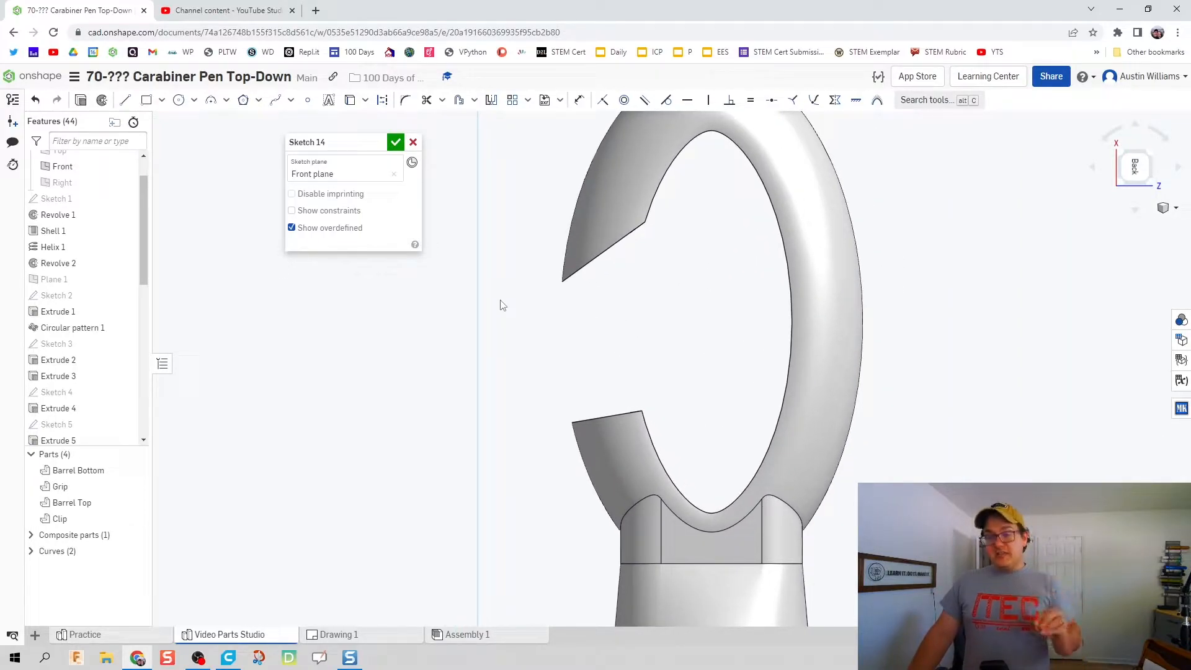
{"action": "mouse_move", "coordinate": [443, 297]}
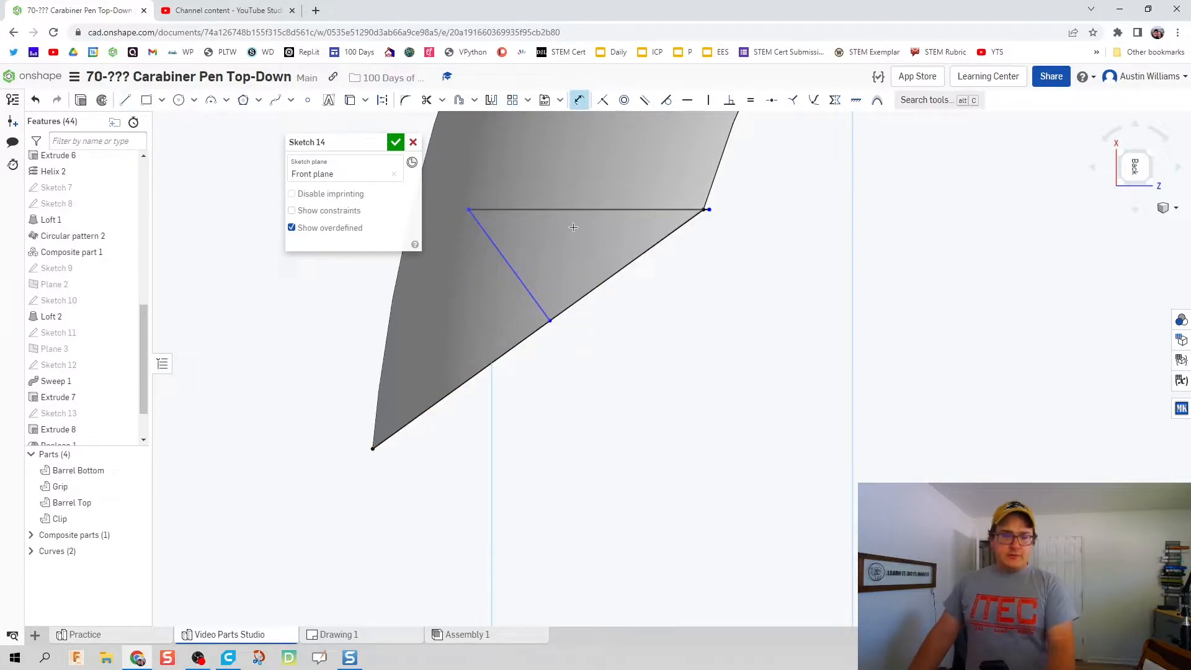
{"action": "left_click", "coordinate": [573, 226]}
{"action": "type", "text": "0.14"}
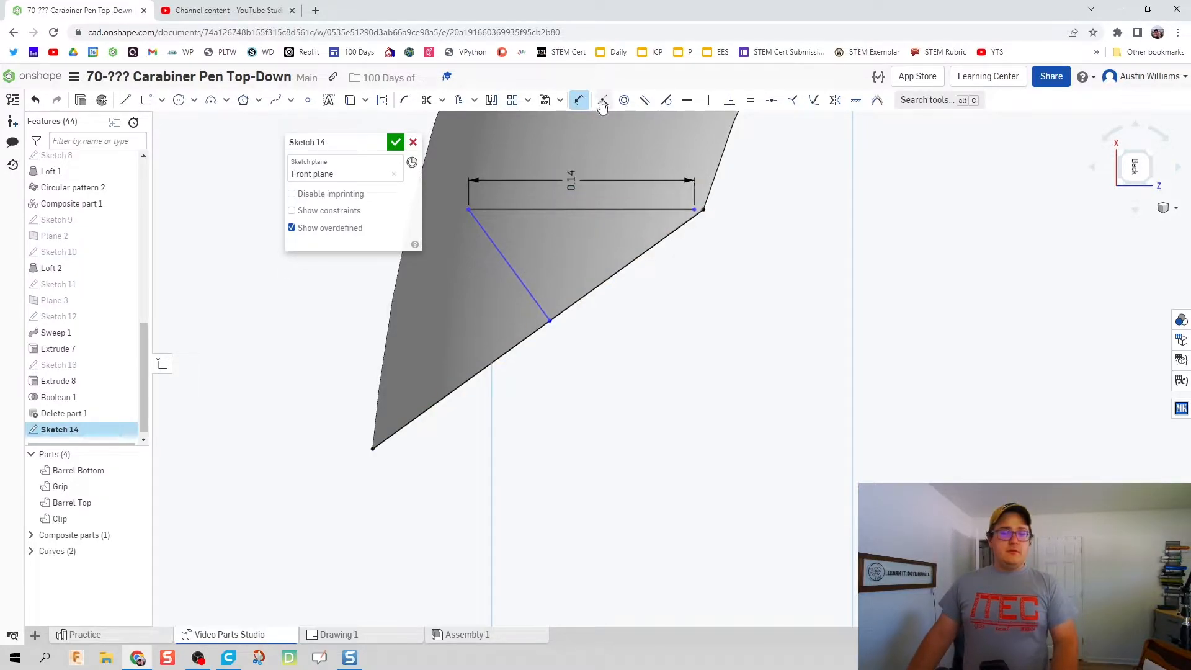
{"action": "left_click", "coordinate": [602, 99]}
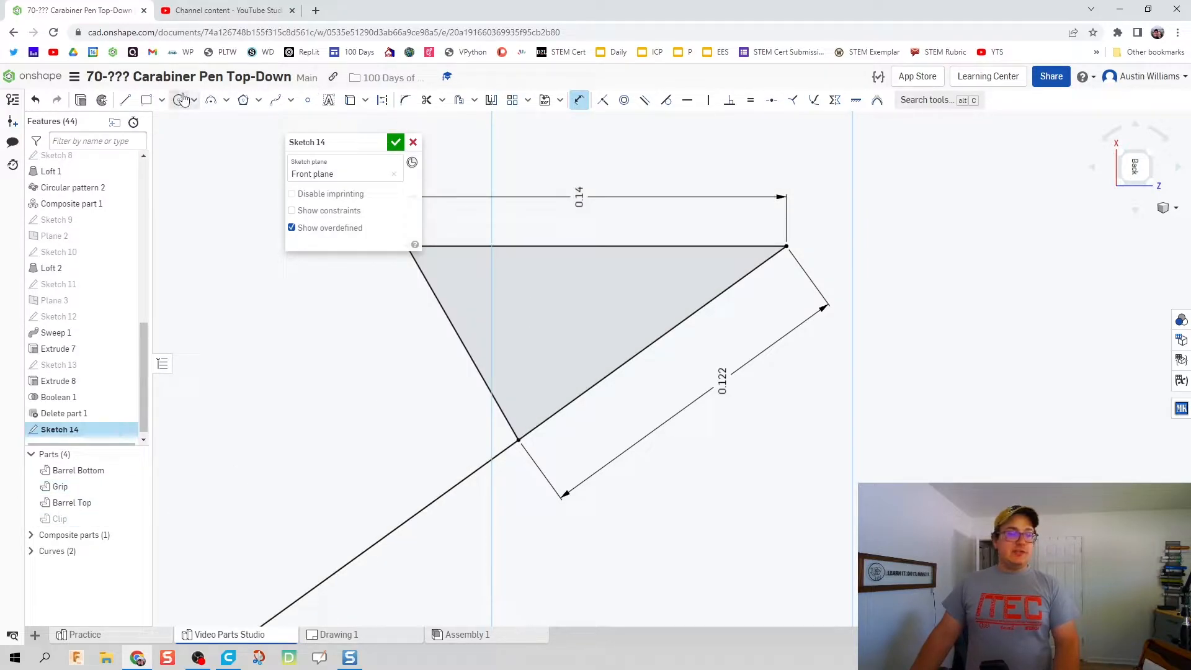
{"action": "left_click", "coordinate": [126, 100]}
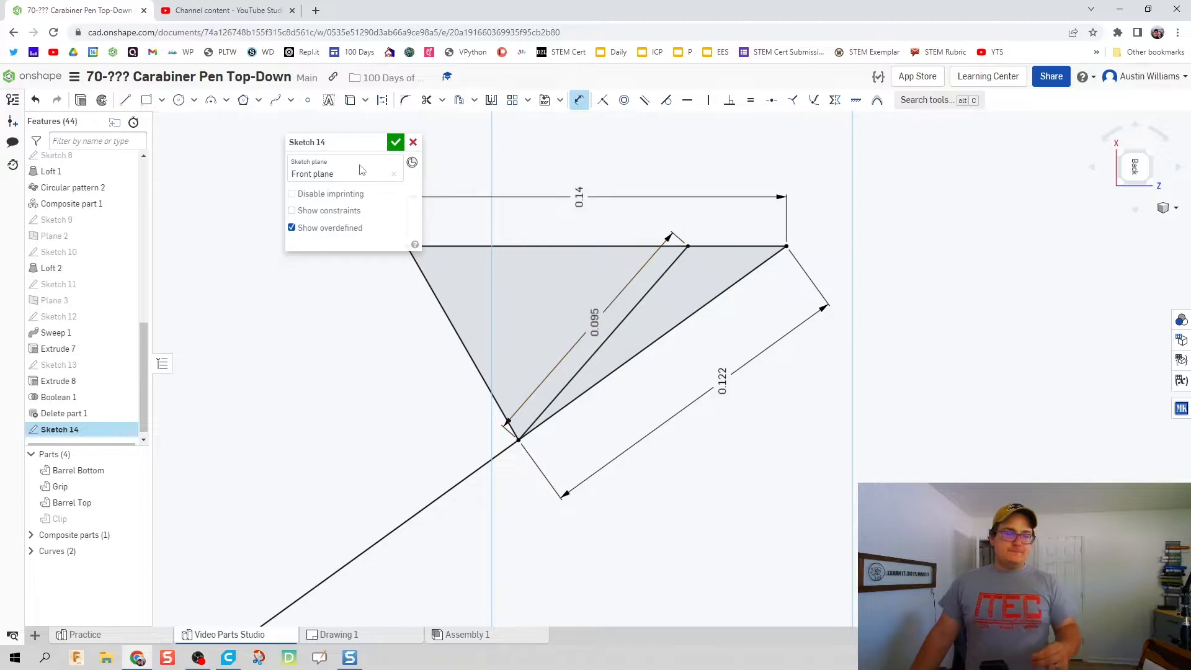
{"action": "left_click", "coordinate": [395, 142]}
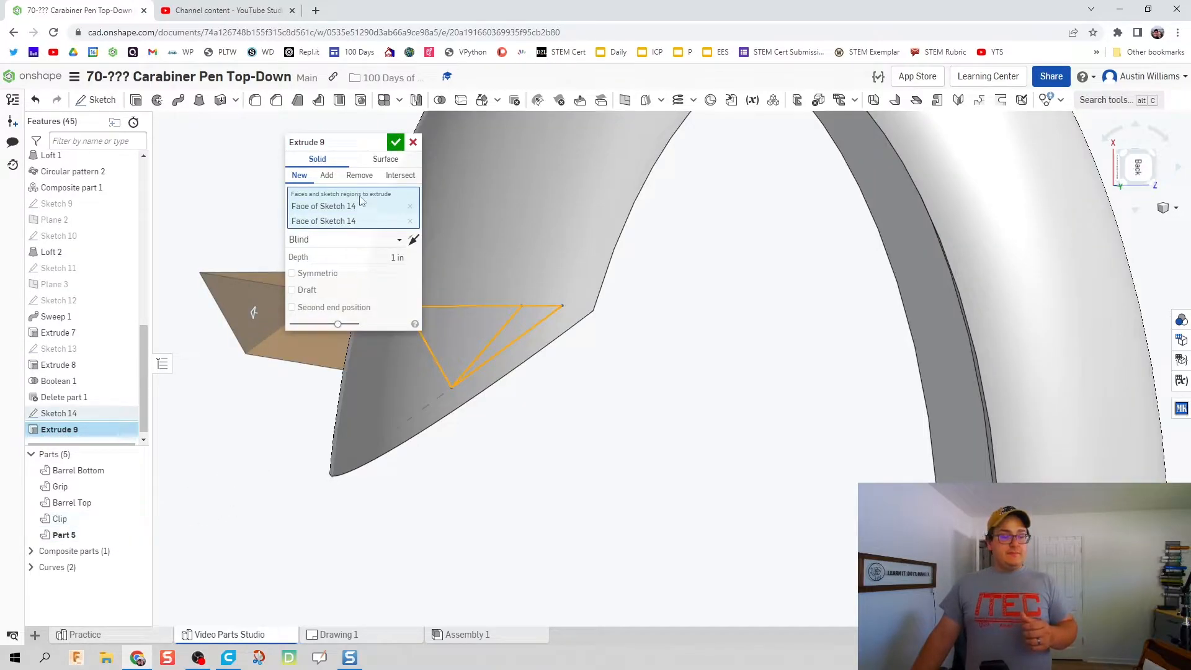
Step: Cut the notch as a symmetric Remove extrude, then add a symmetric 0.06 in wedge
{"action": "left_click", "coordinate": [358, 175]}
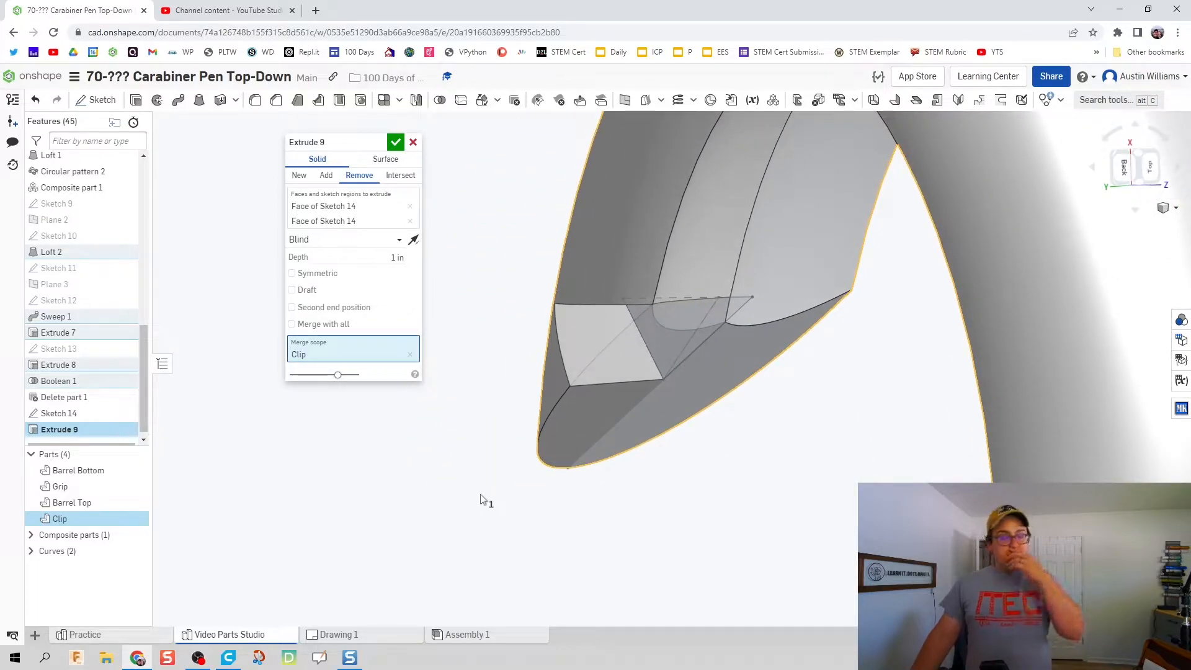
{"action": "mouse_move", "coordinate": [490, 458]}
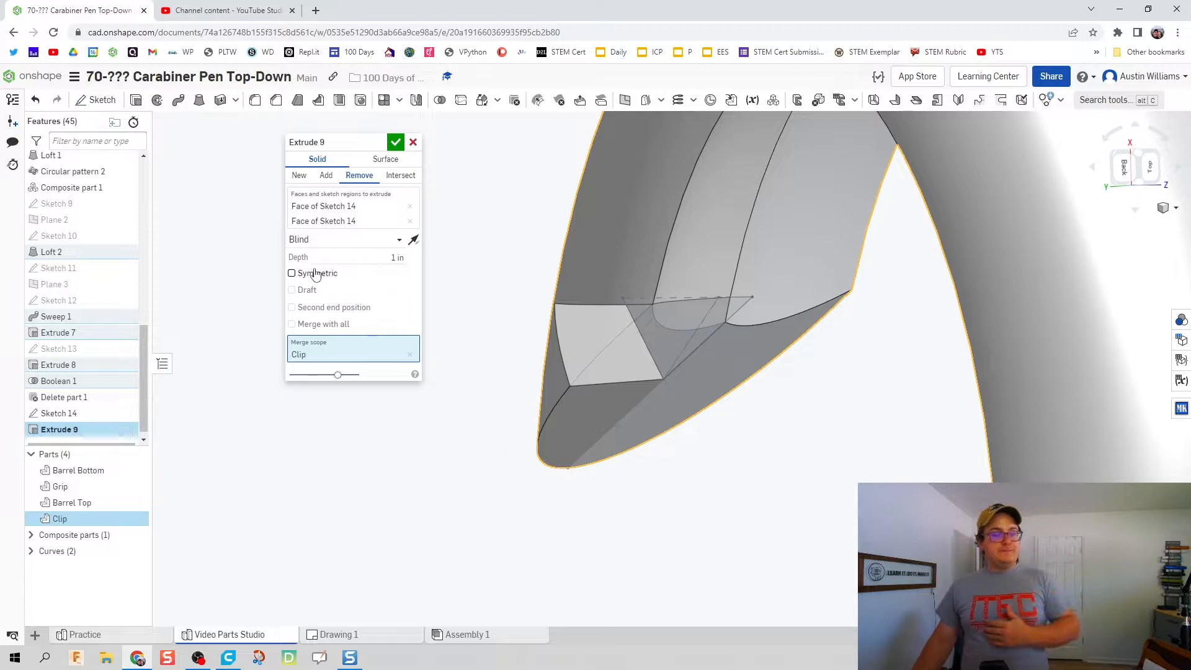
{"action": "left_click", "coordinate": [290, 273]}
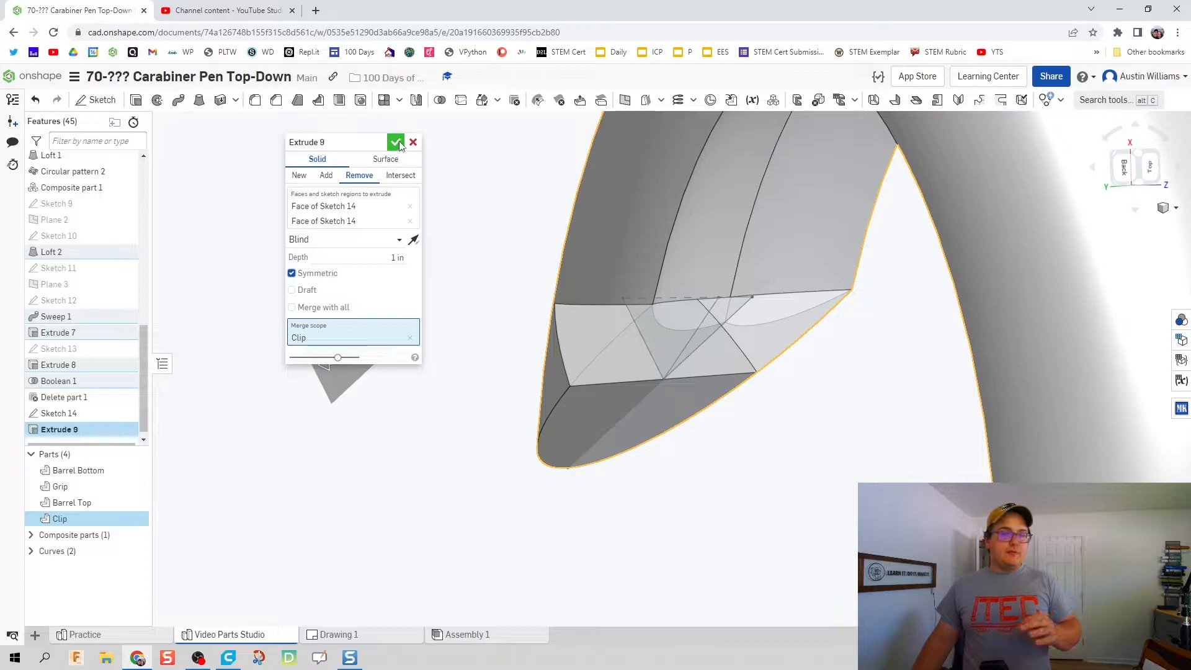
{"action": "left_click", "coordinate": [396, 142]}
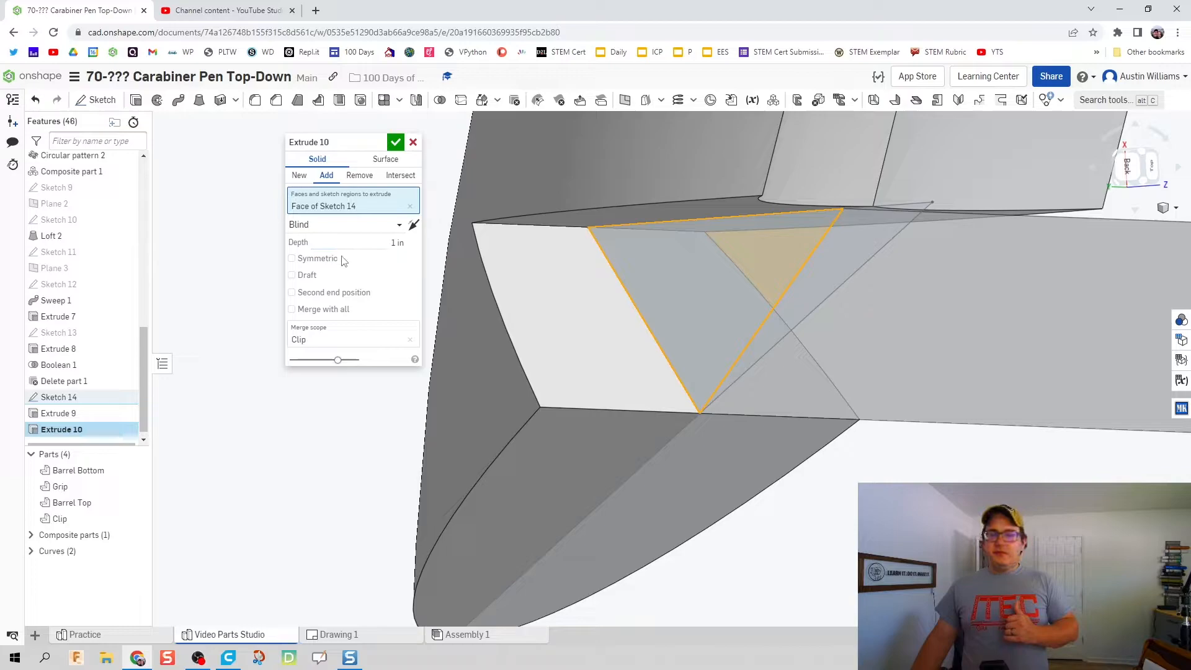
{"action": "left_click", "coordinate": [291, 257]}
{"action": "type", "text": "0.05"}
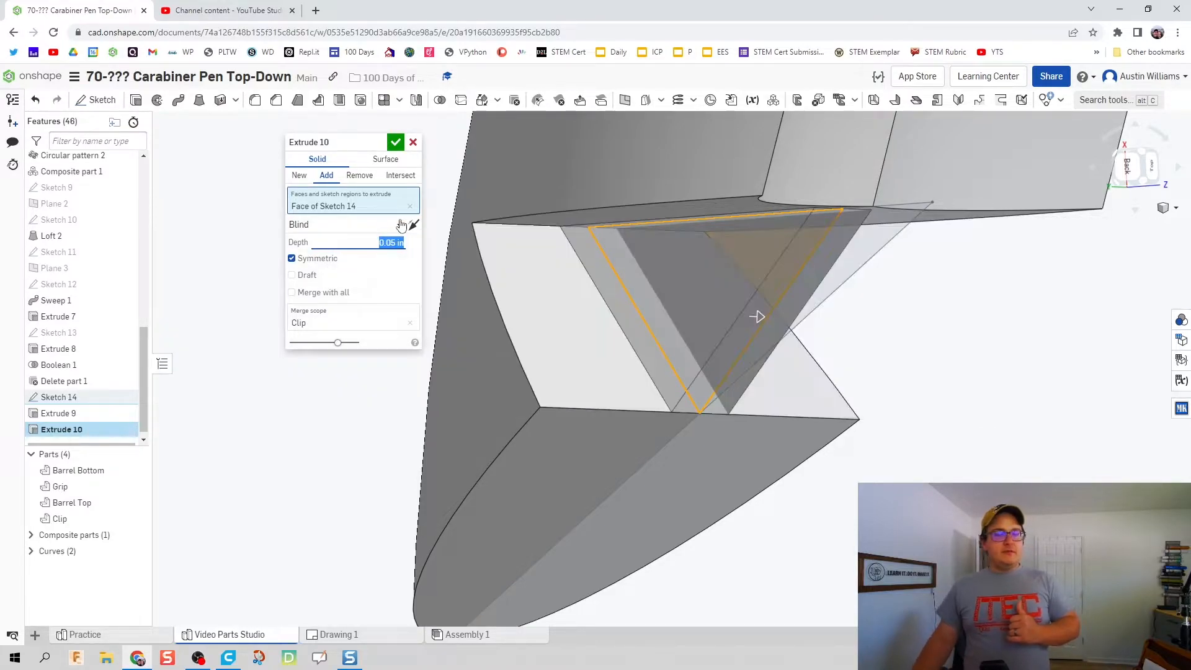
{"action": "left_click", "coordinate": [396, 142]}
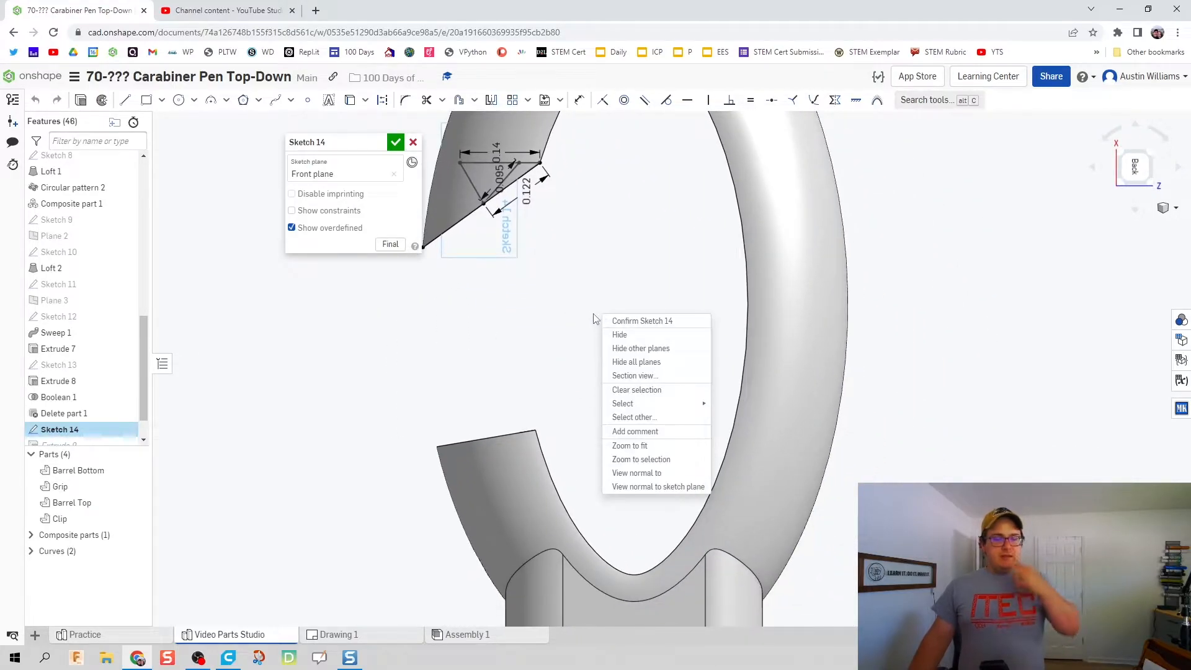
Step: Apply a section view through the clip and trace the trimmed groove line parallel to the inner arc
{"action": "left_click", "coordinate": [633, 375]}
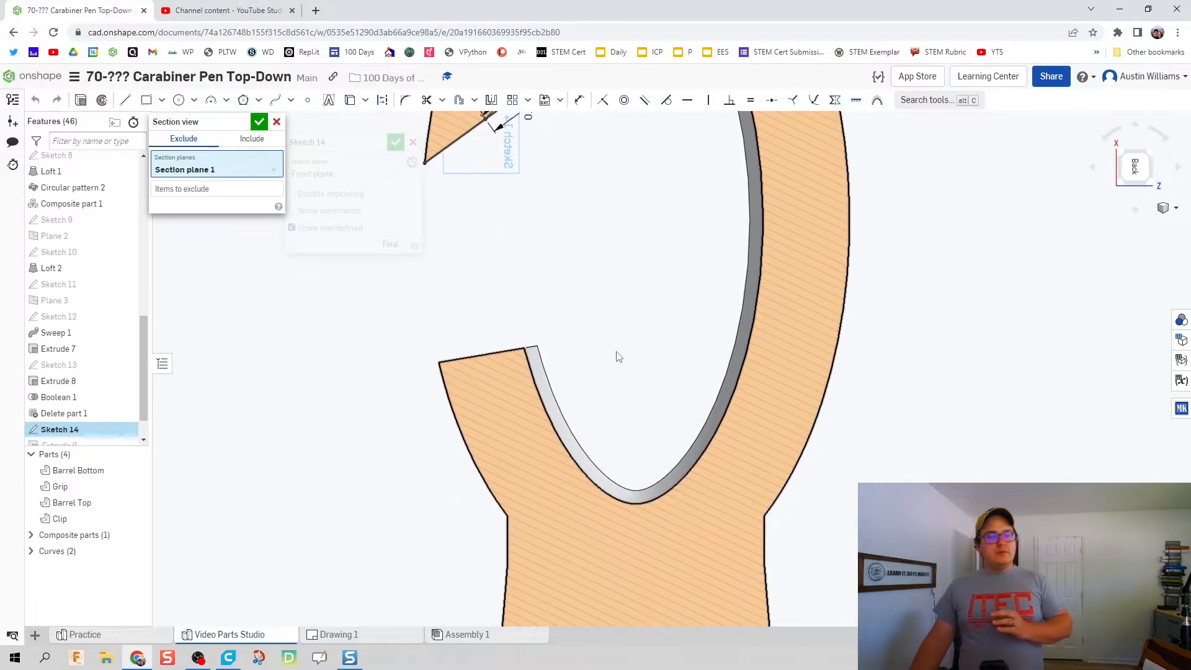
{"action": "mouse_move", "coordinate": [583, 390]}
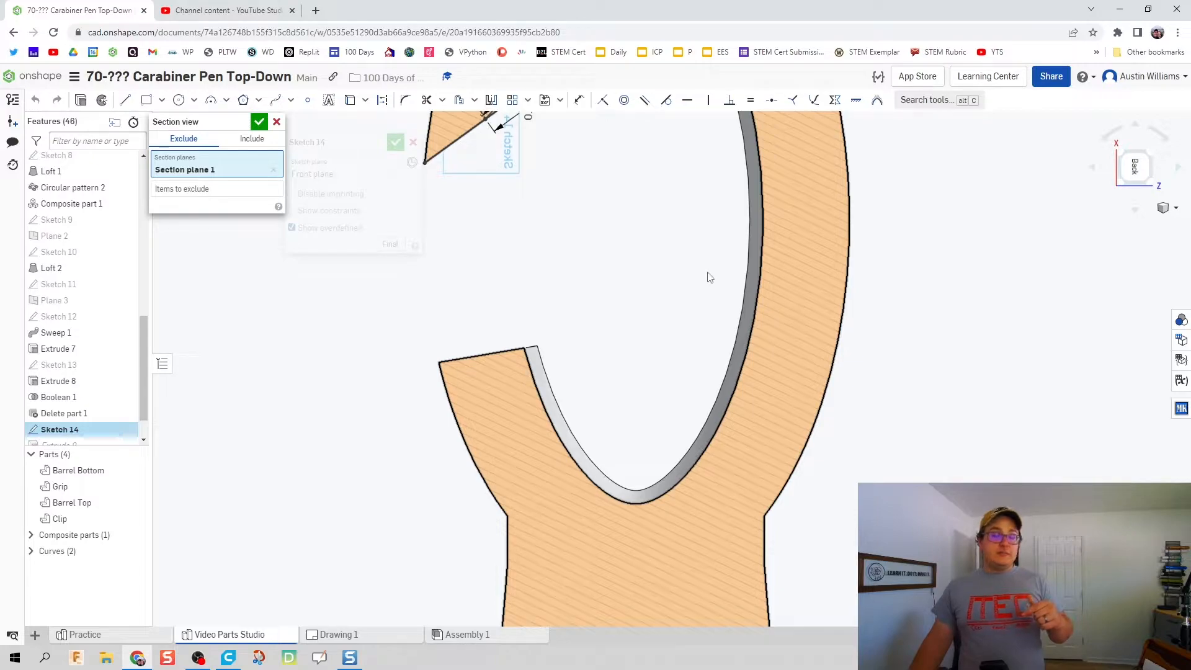
{"action": "mouse_move", "coordinate": [712, 289]}
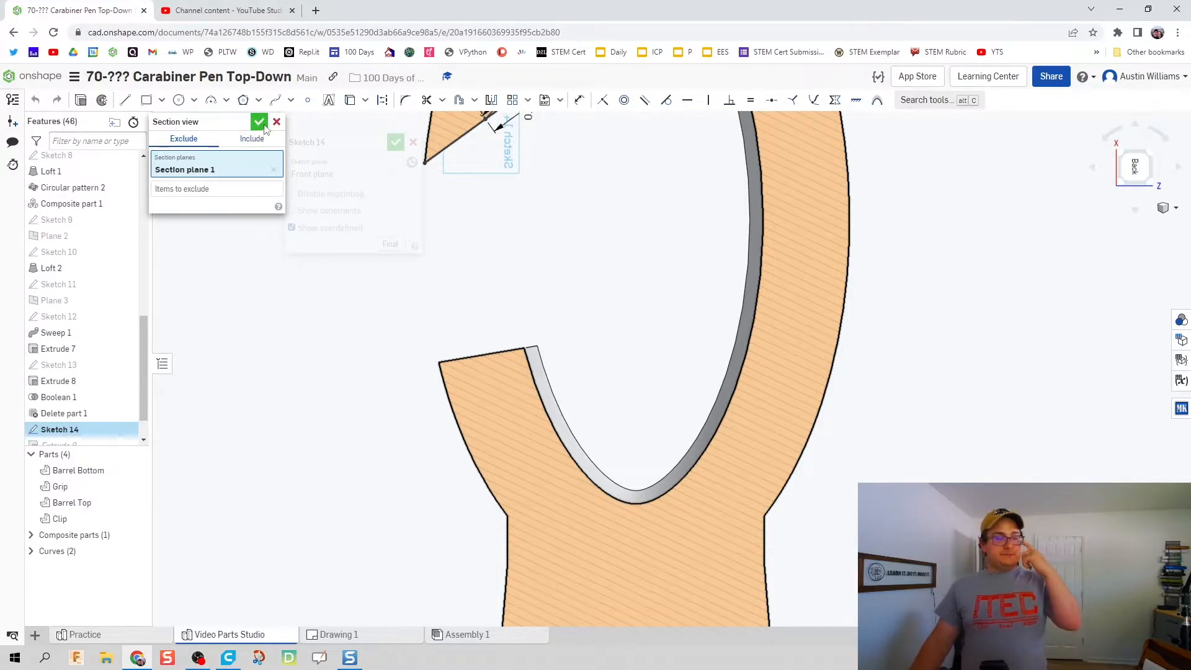
{"action": "left_click", "coordinate": [259, 121]}
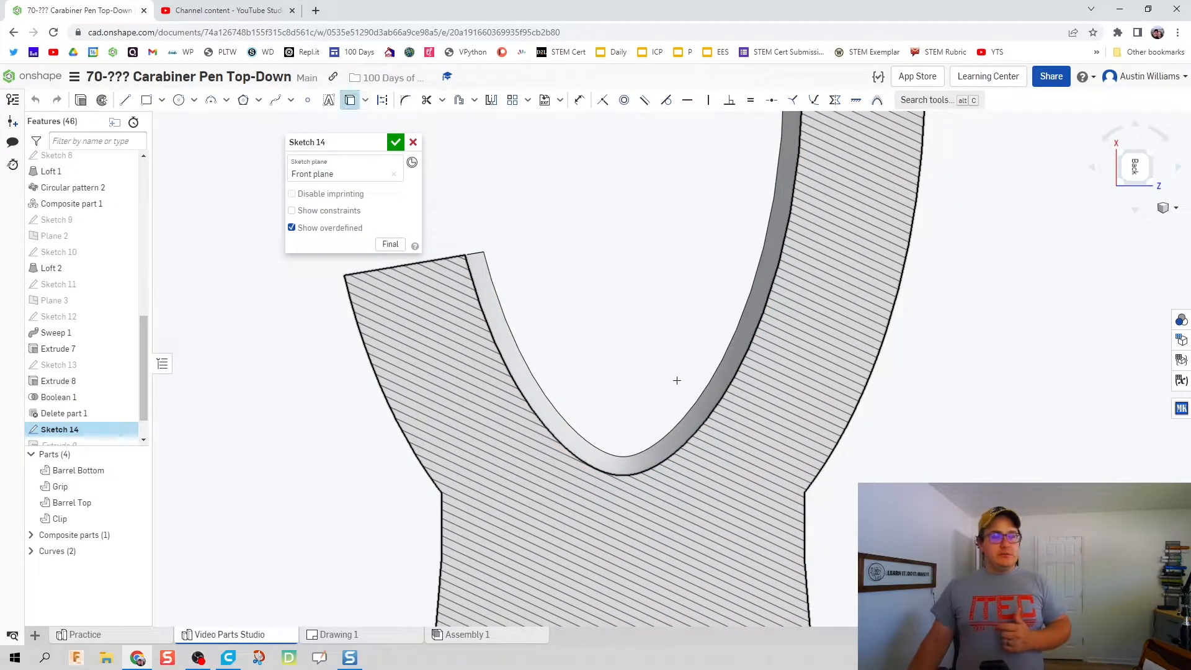
{"action": "scroll", "scroll_direction": "up", "scroll_amount": 3}
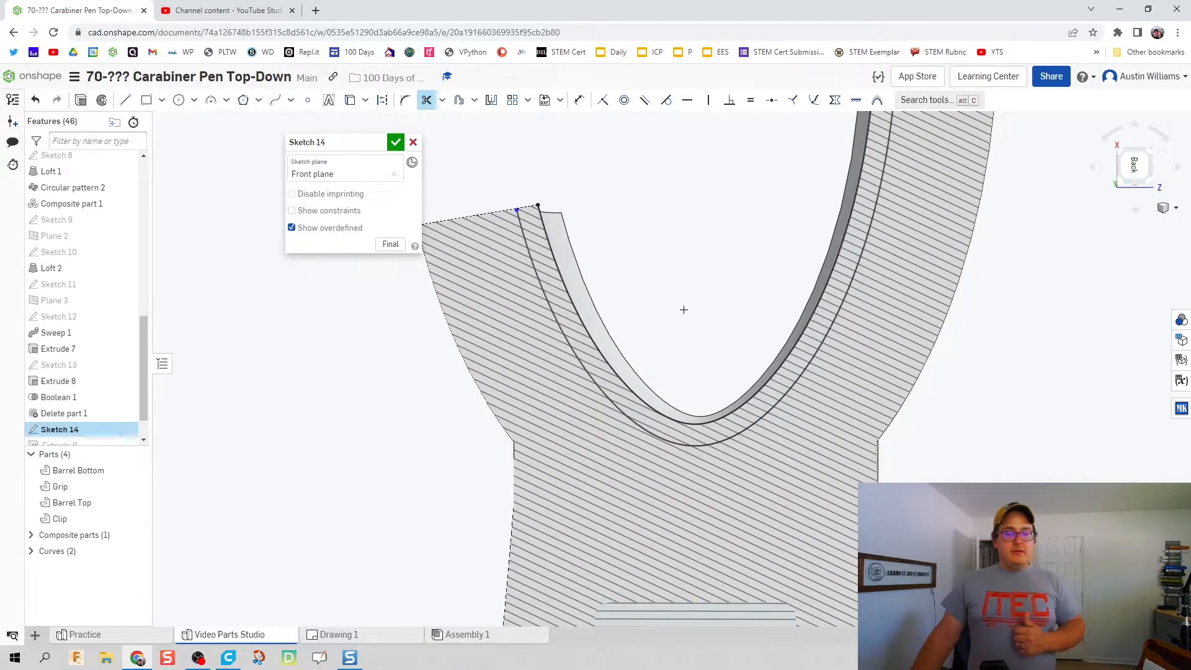
{"action": "left_click", "coordinate": [124, 99]}
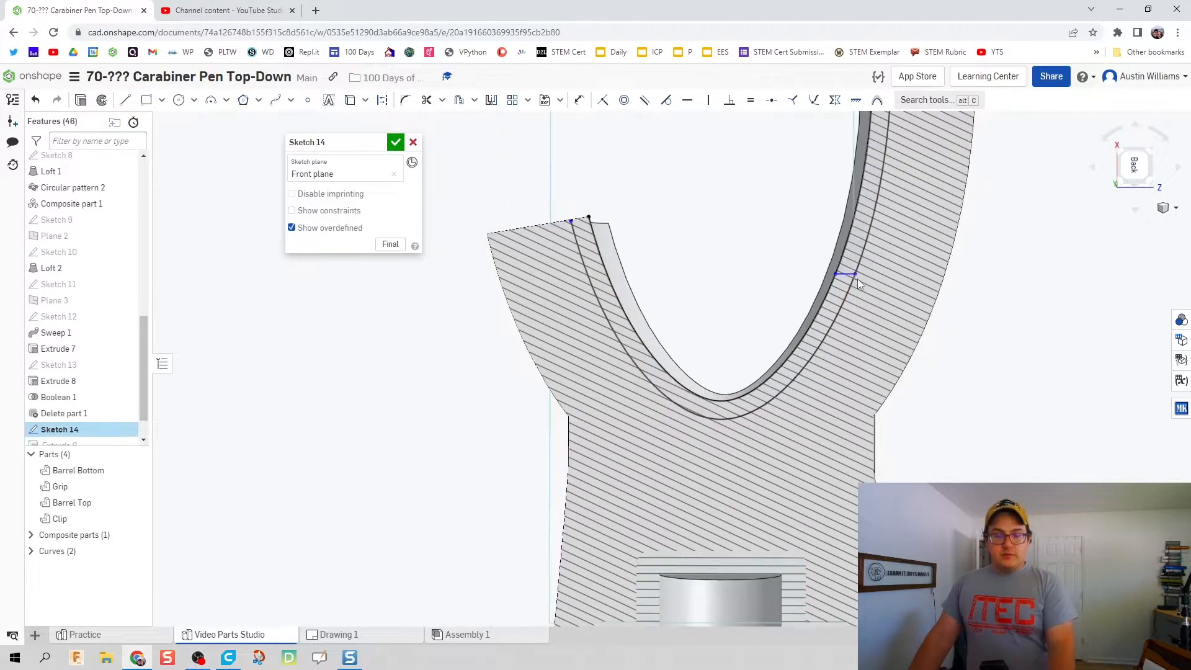
{"action": "left_click", "coordinate": [579, 99]}
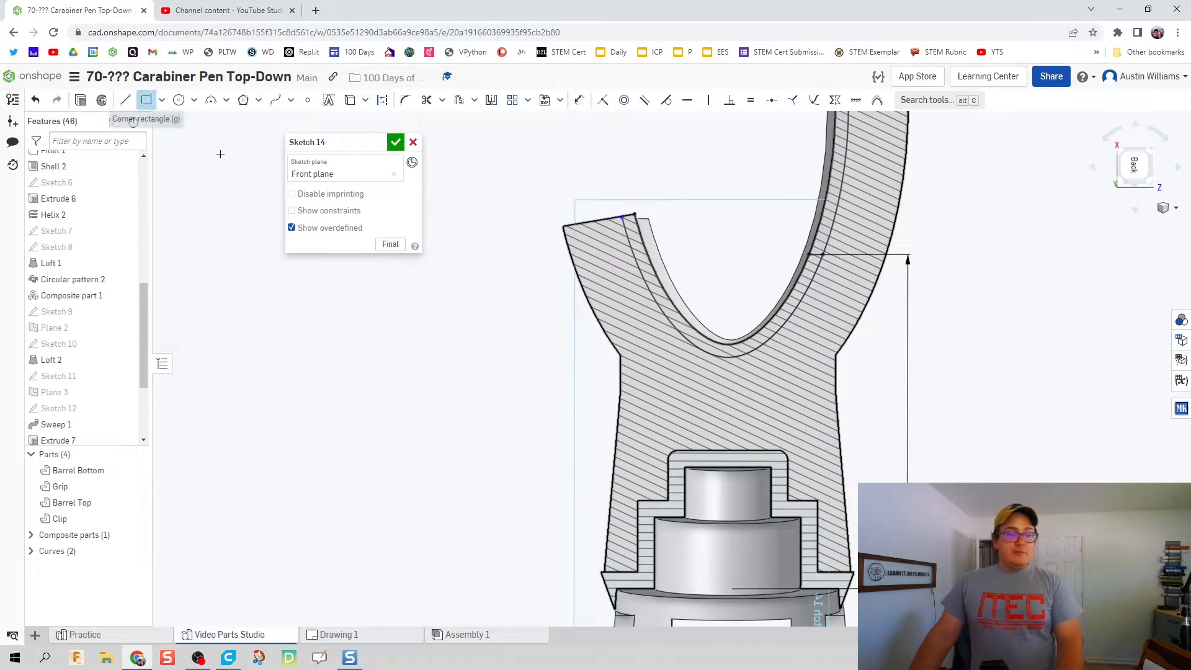
Step: Add a 0.4 by 0.3 rectangle over the tip and dimension the curved strip 0.027
{"action": "scroll", "scroll_direction": "up", "scroll_amount": 3}
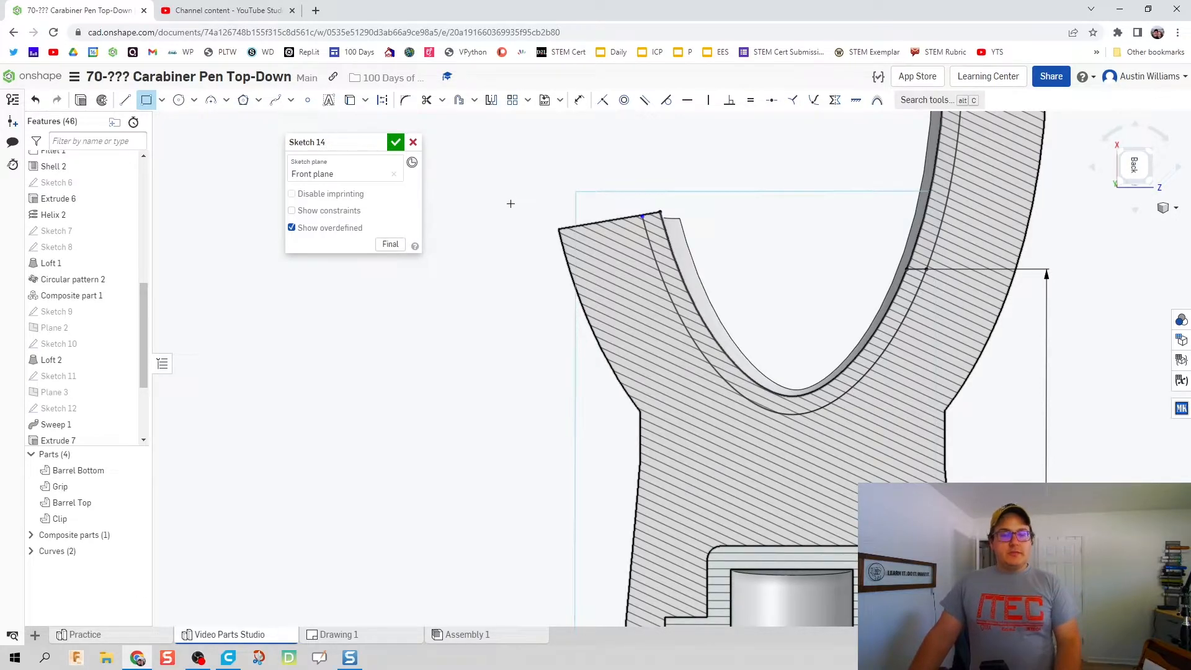
{"action": "mouse_move", "coordinate": [637, 220]}
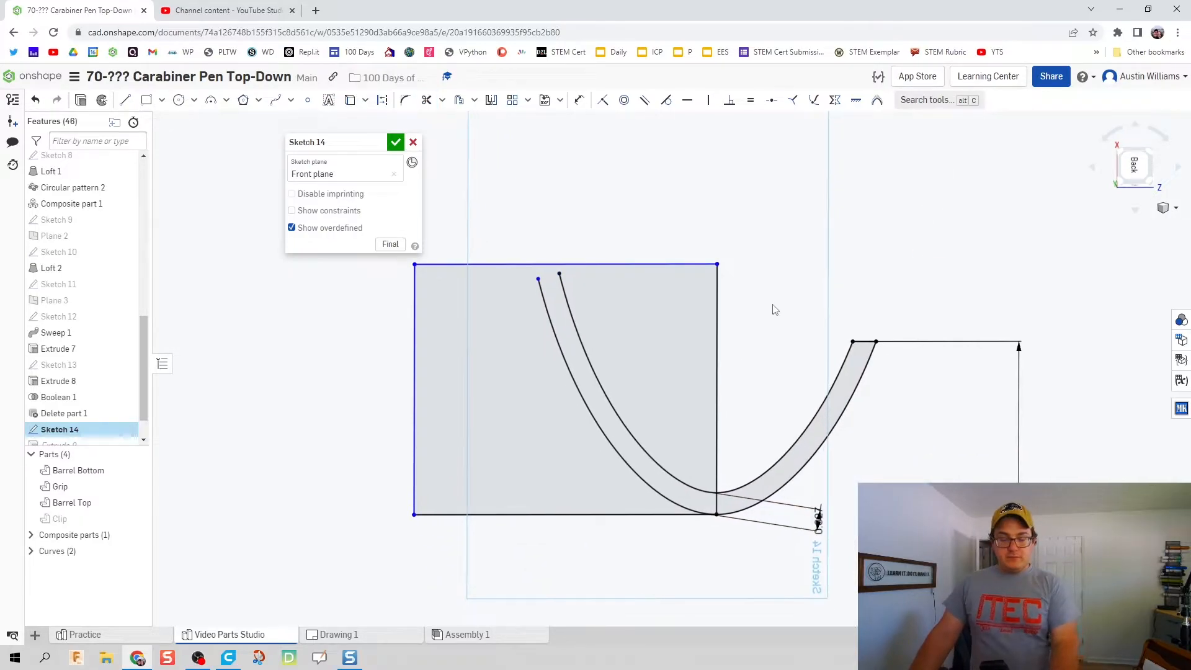
{"action": "left_click", "coordinate": [578, 99]}
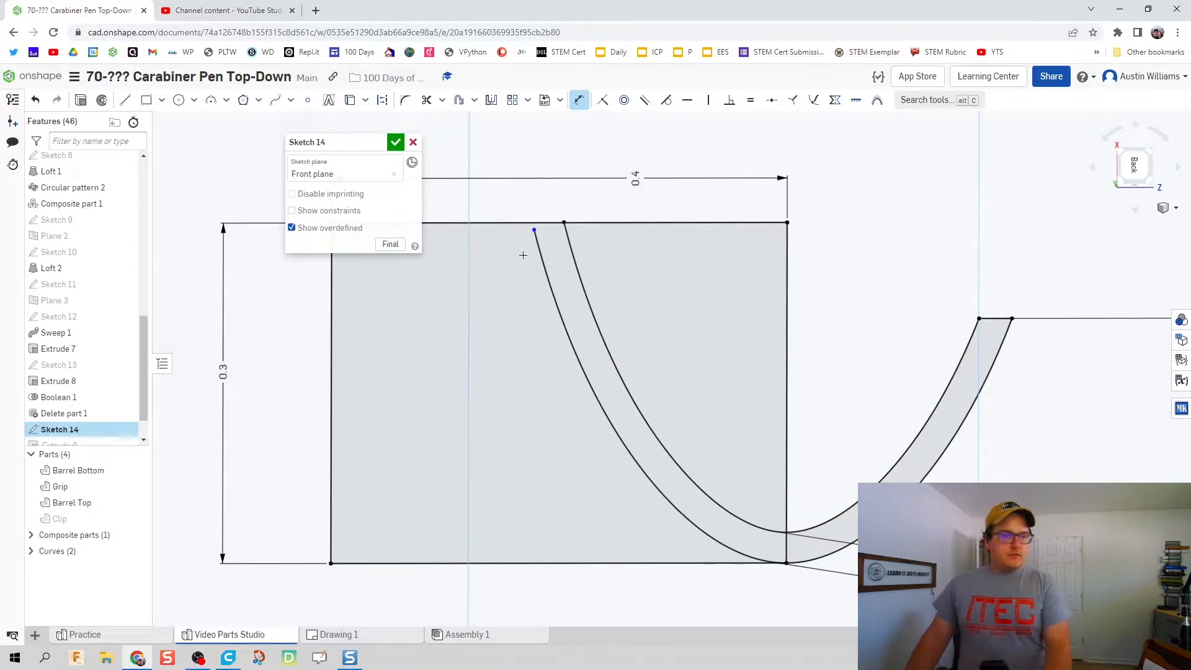
{"action": "left_click", "coordinate": [427, 100]}
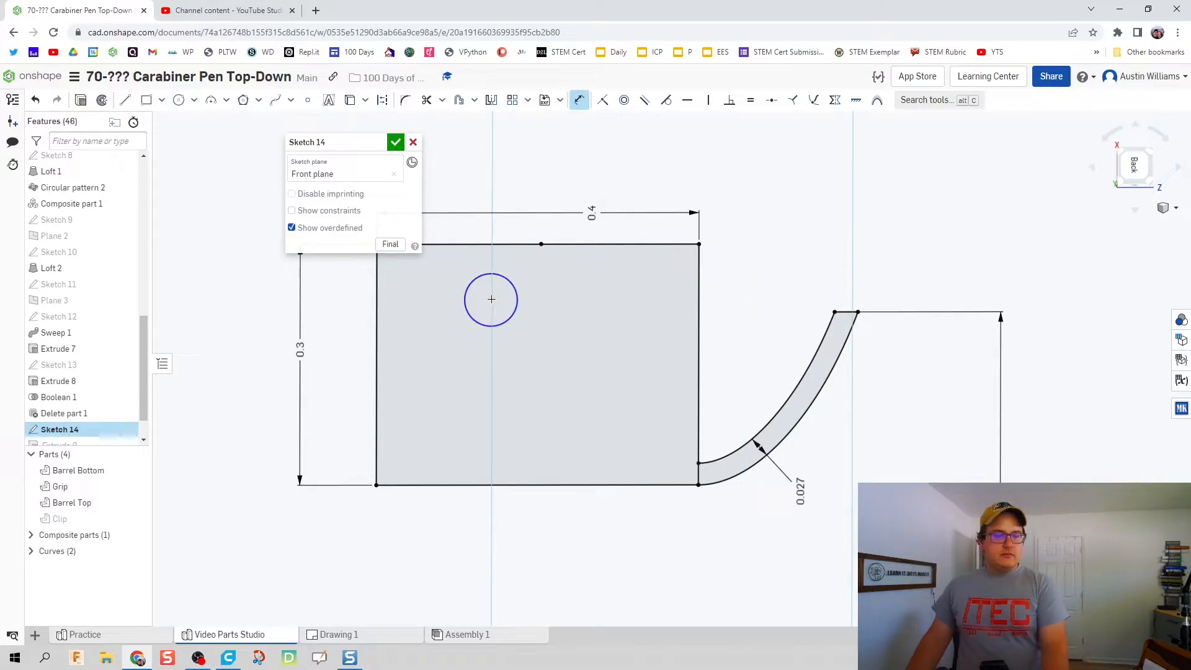
Step: Dimension the pin-hole circle with 0.1 and 0.12 offsets and close Sketch 14
{"action": "left_click", "coordinate": [490, 299]}
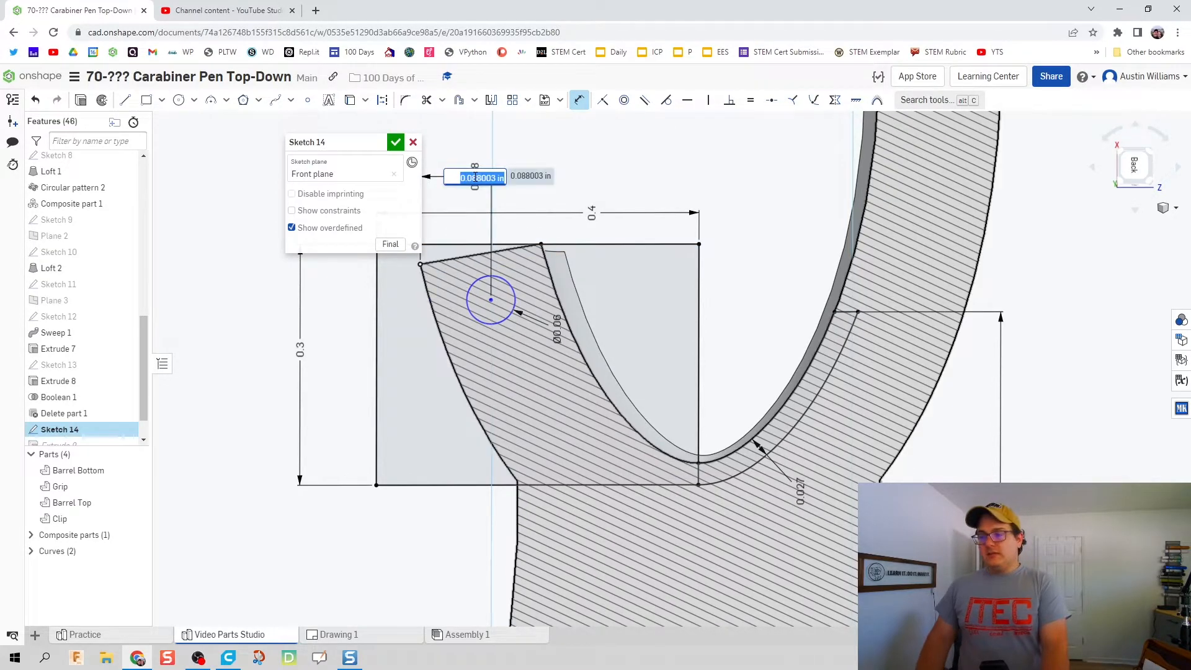
{"action": "type", "text": "0.1"}
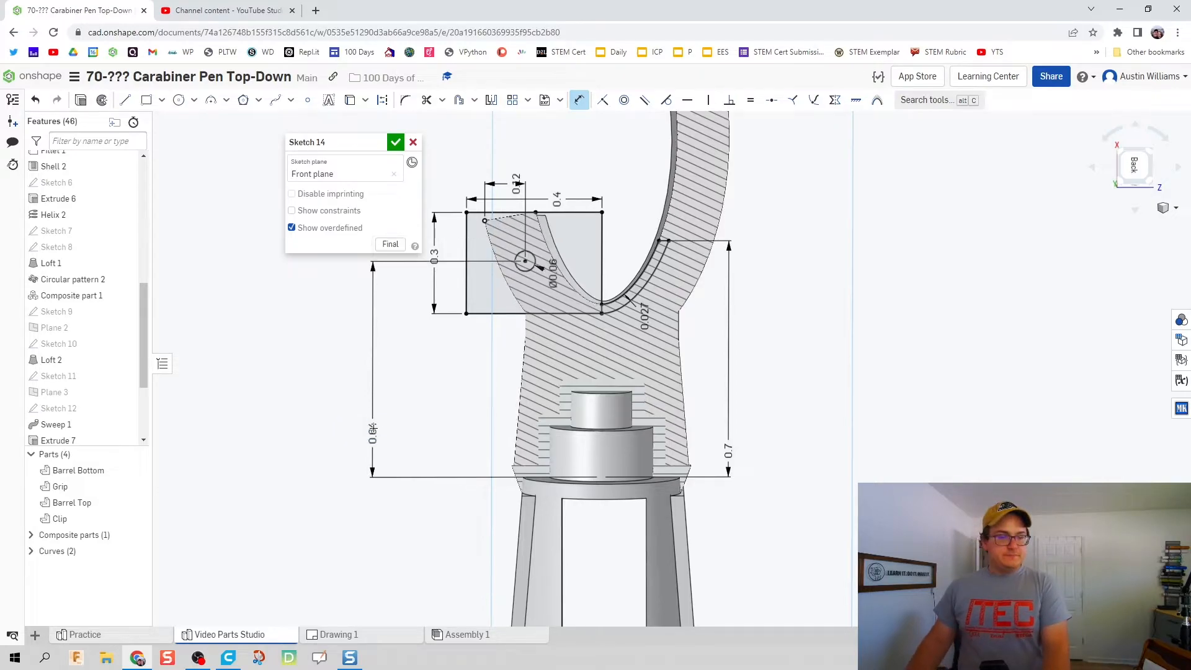
{"action": "scroll", "scroll_direction": "up", "scroll_amount": 3}
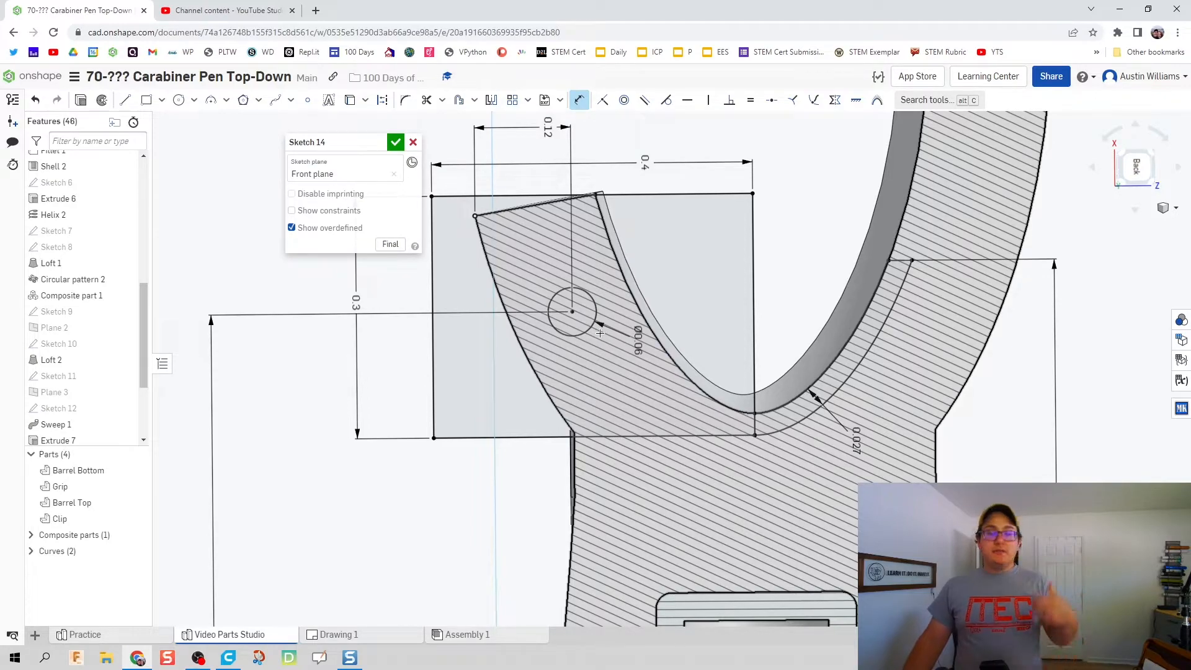
{"action": "left_click", "coordinate": [395, 142]}
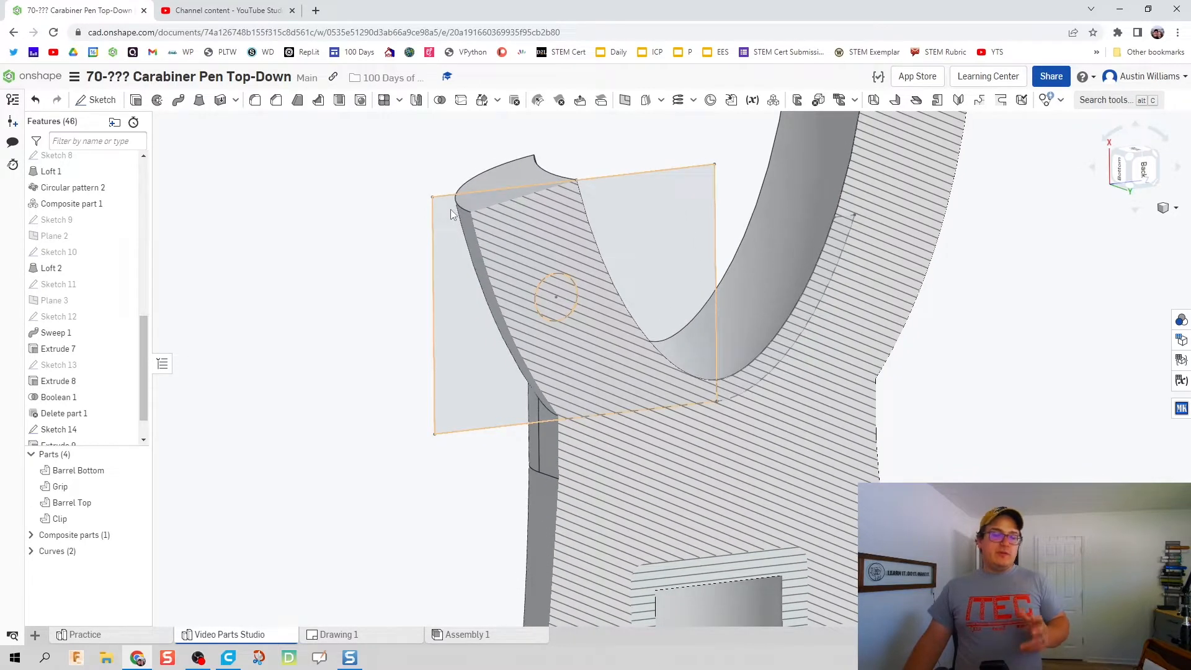
Step: Extrude Sketch 14's regions as a symmetric Remove cut after a first failed attempt
{"action": "left_click", "coordinate": [136, 99]}
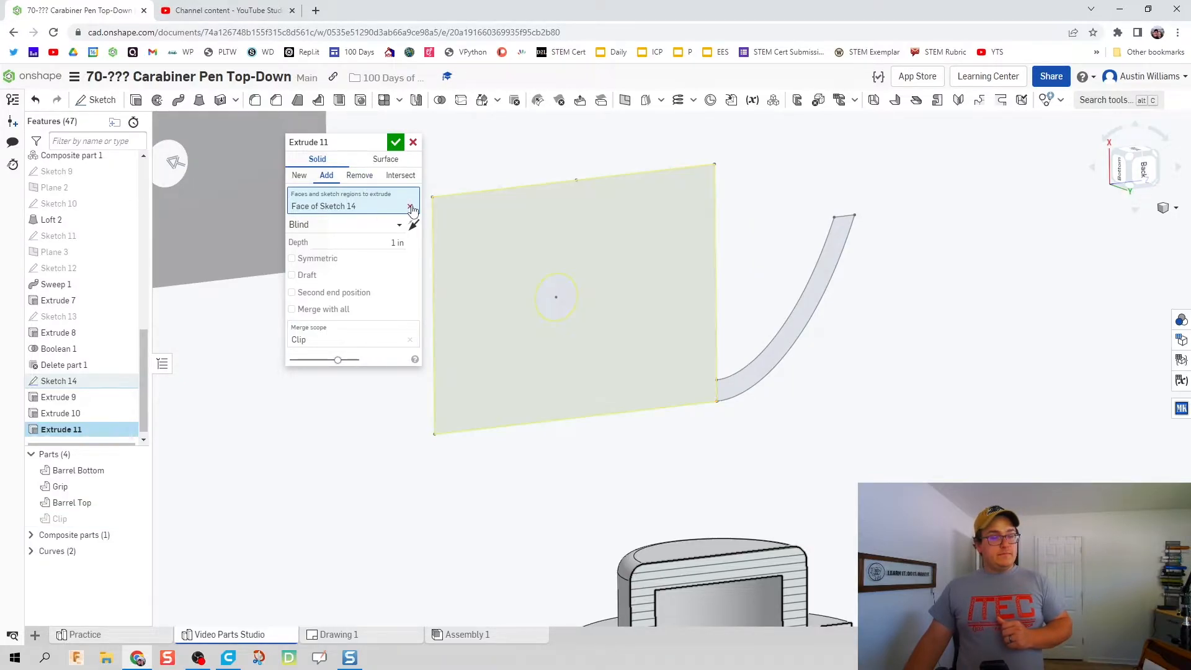
{"action": "left_click", "coordinate": [410, 208]}
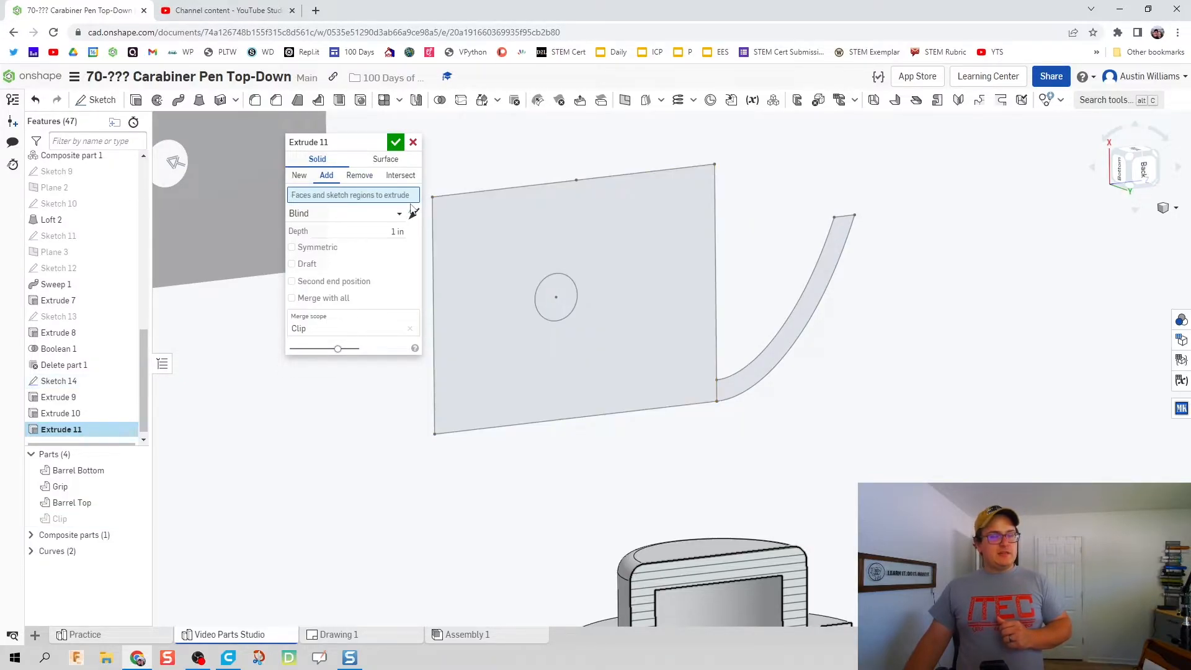
{"action": "left_click", "coordinate": [396, 142]}
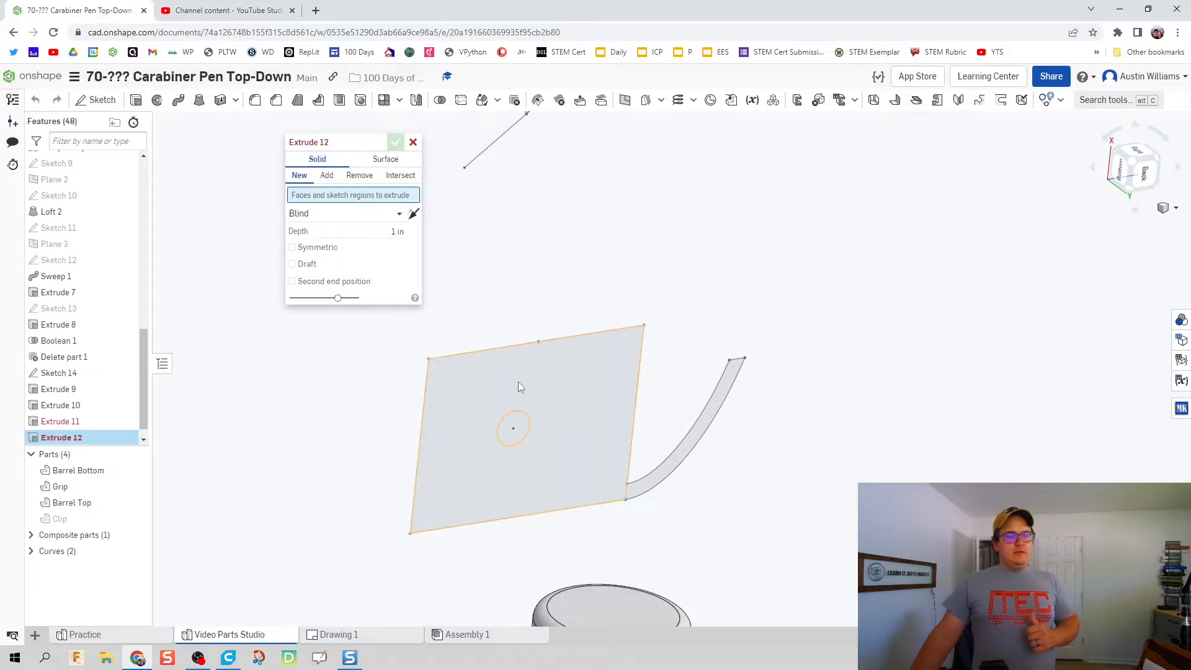
{"action": "left_click", "coordinate": [520, 386]}
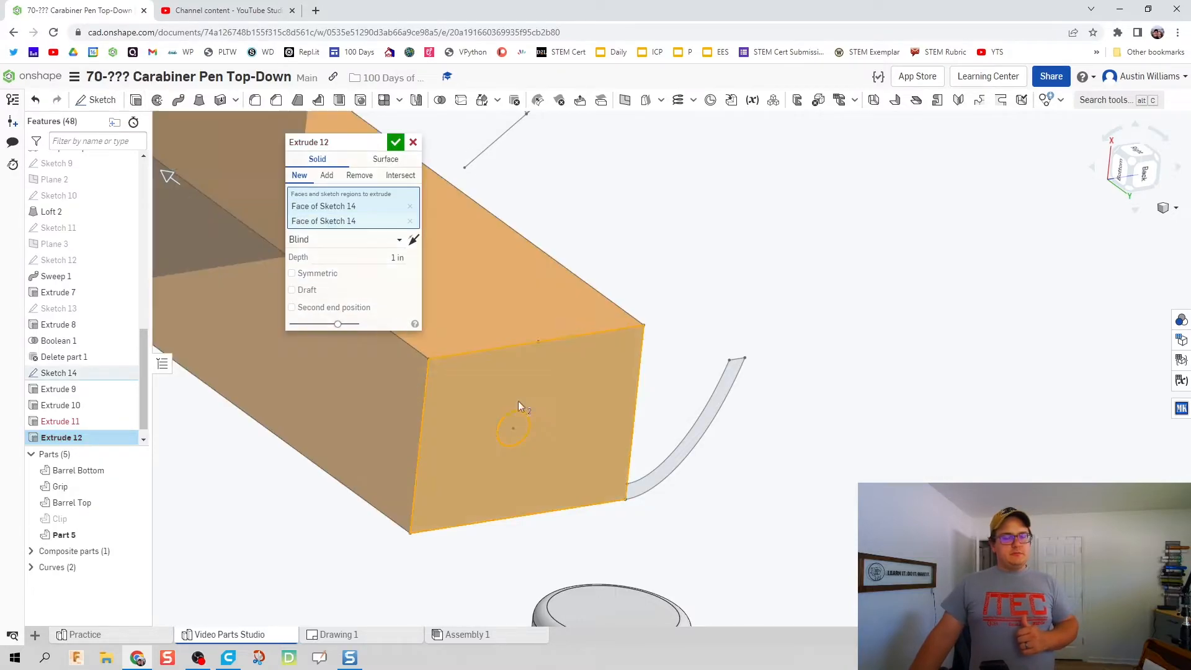
{"action": "mouse_move", "coordinate": [352, 236]}
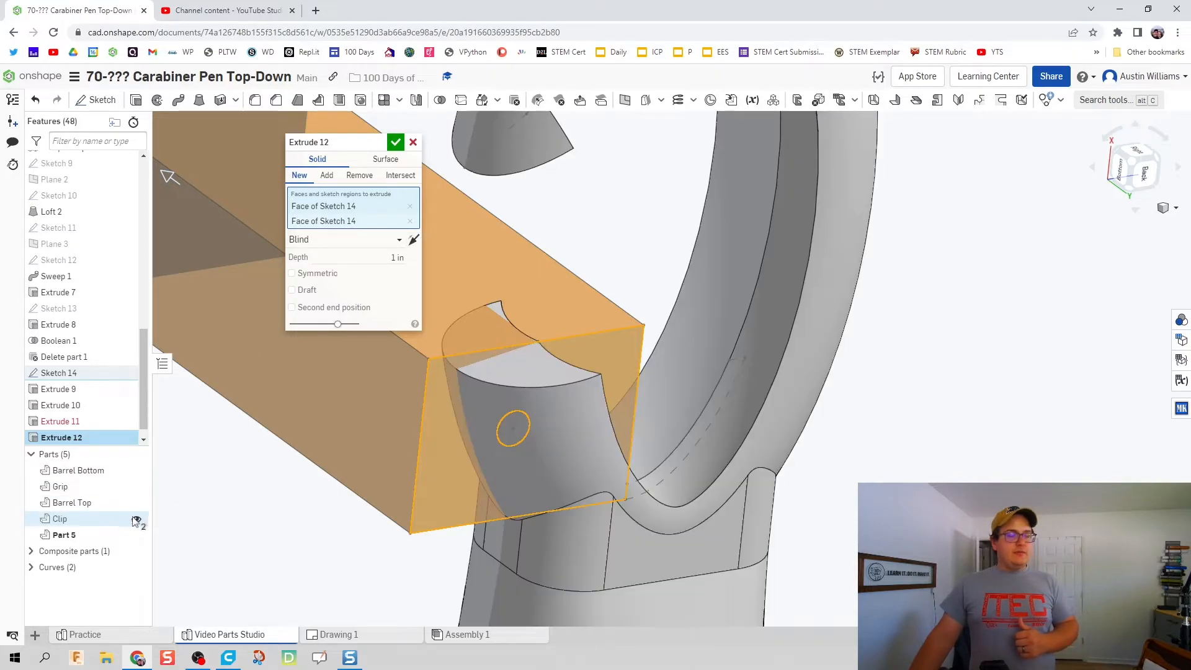
{"action": "left_click", "coordinate": [359, 175]}
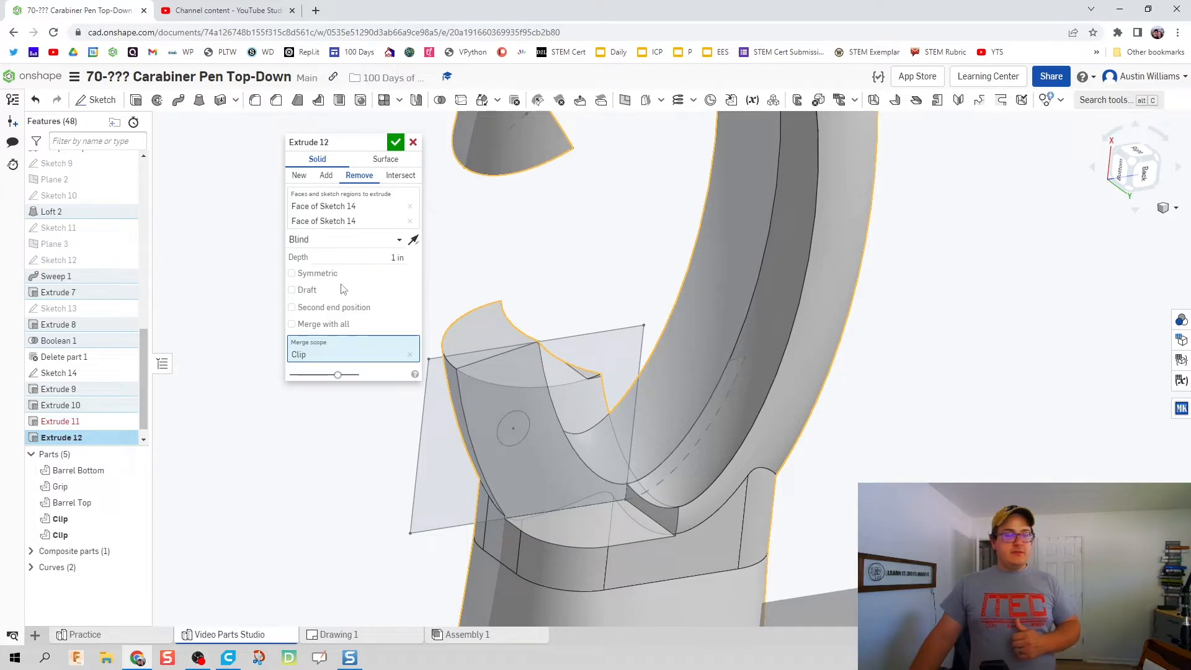
{"action": "left_click", "coordinate": [291, 273]}
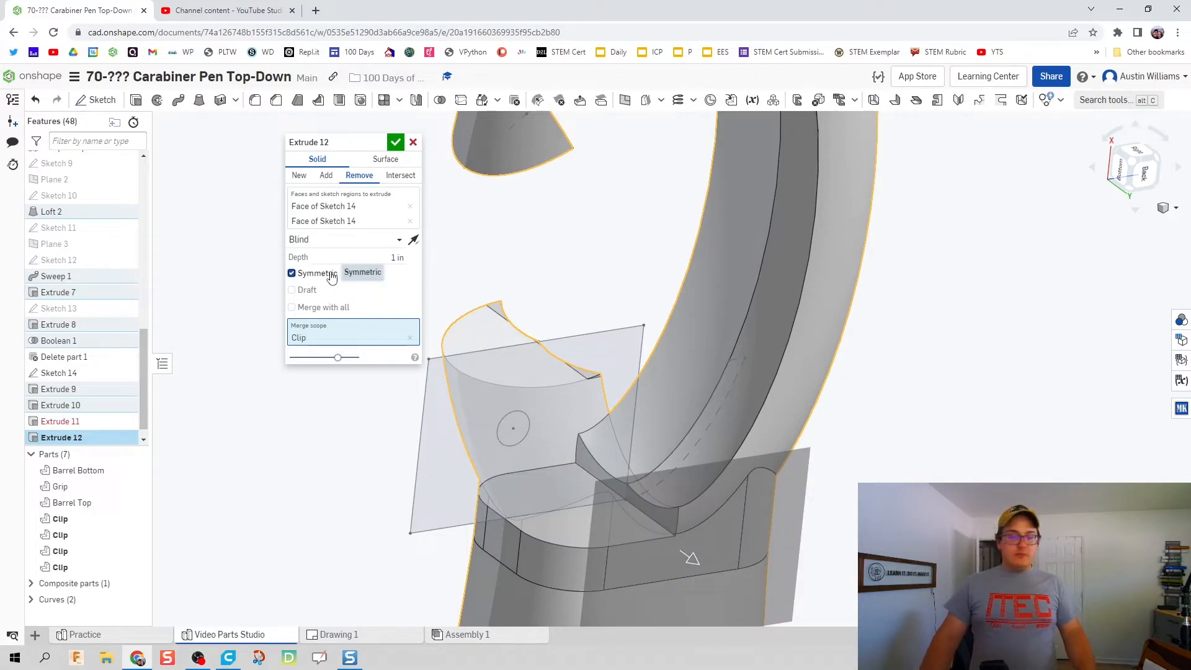
{"action": "left_click", "coordinate": [395, 142]}
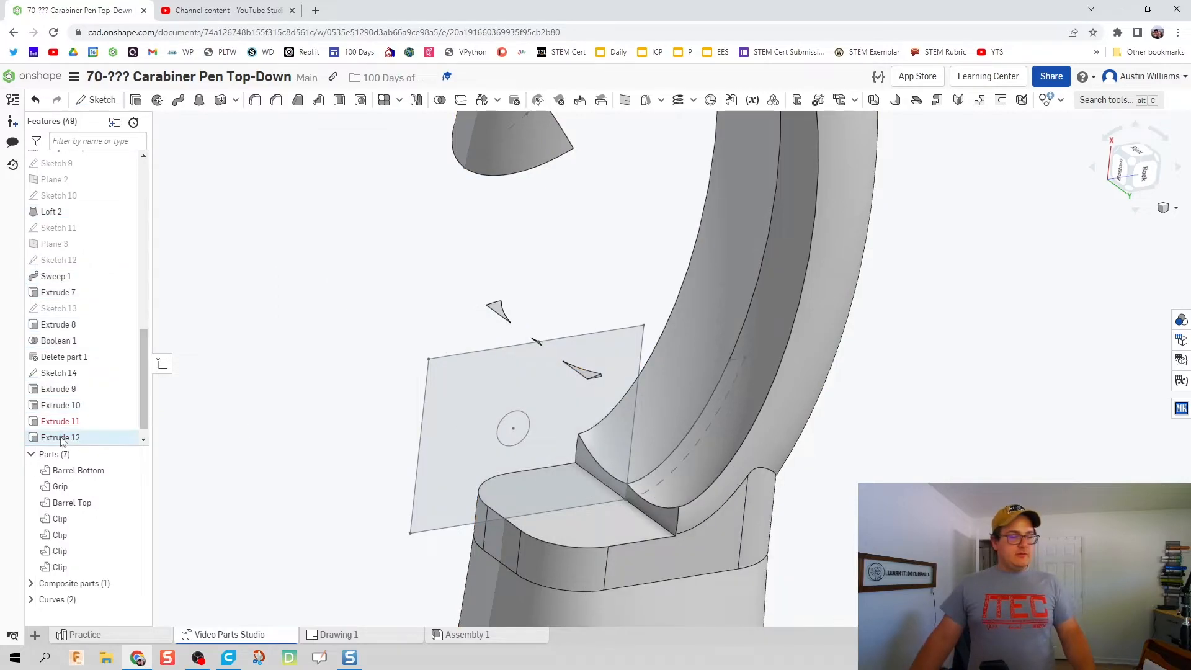
Step: Delete the failed Extrude 11 and set the symmetric cut depth to 0.15 in
{"action": "double_click", "coordinate": [60, 421]}
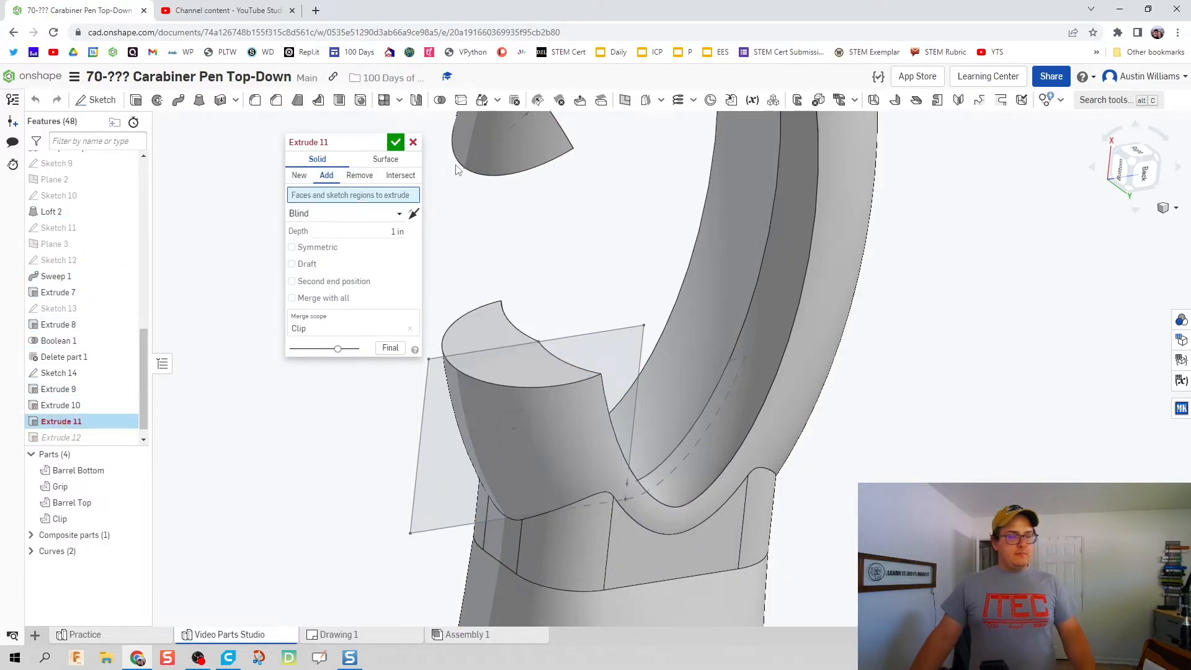
{"action": "left_click", "coordinate": [395, 142]}
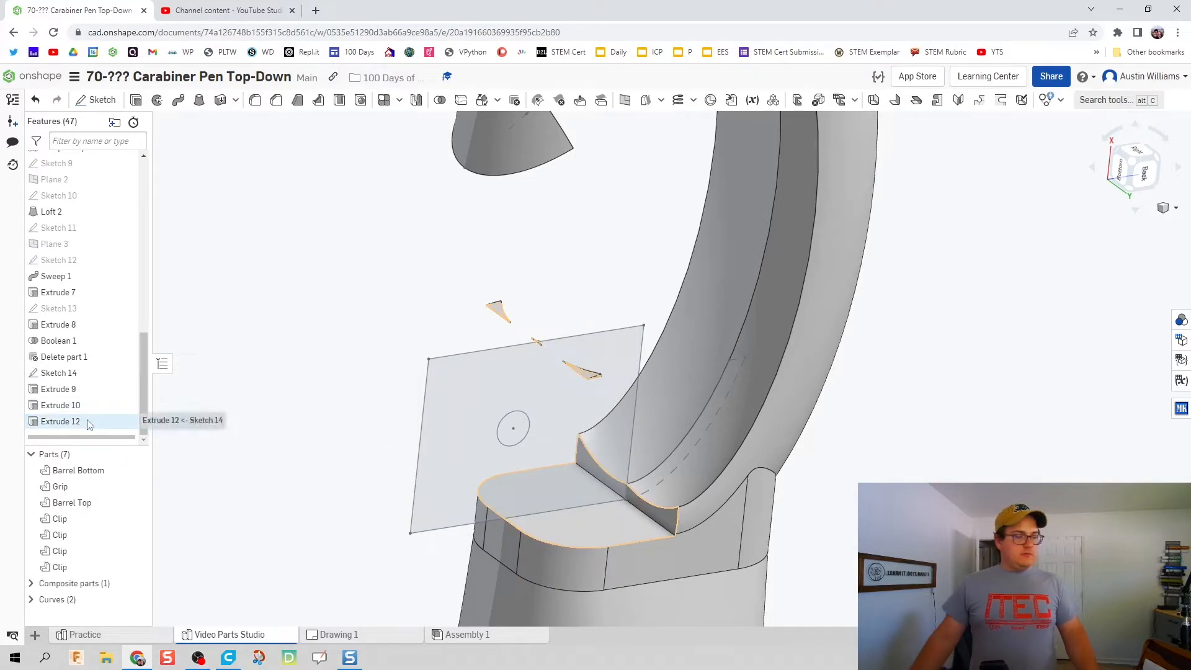
{"action": "double_click", "coordinate": [60, 421]}
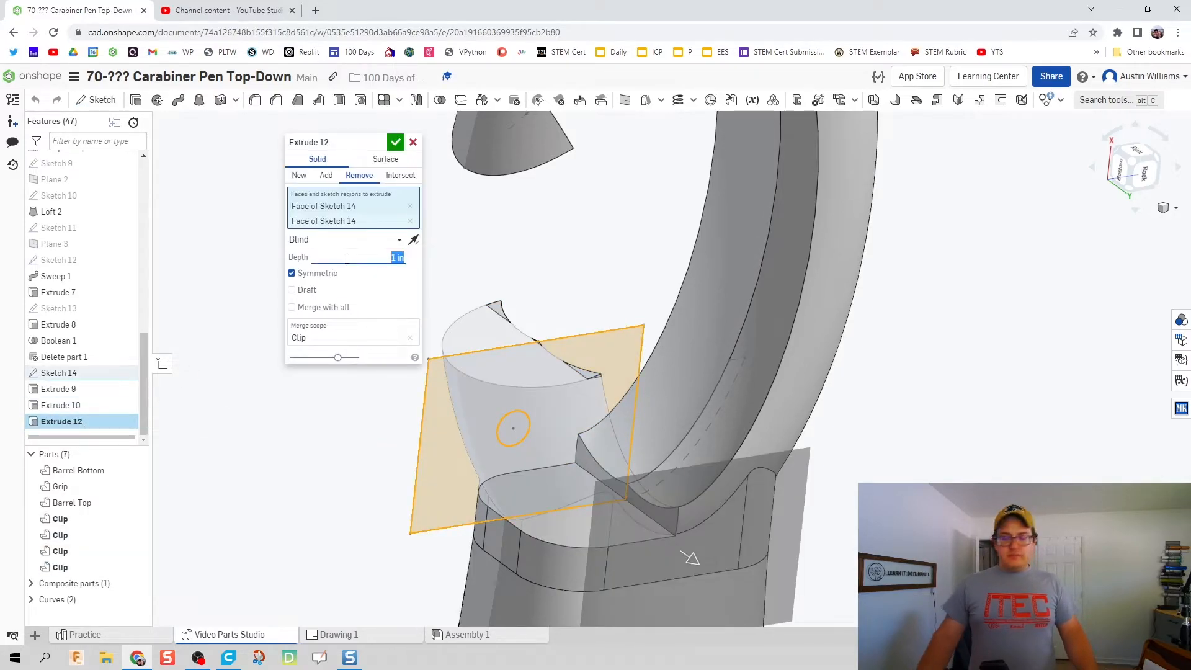
{"action": "type", "text": "0.15"}
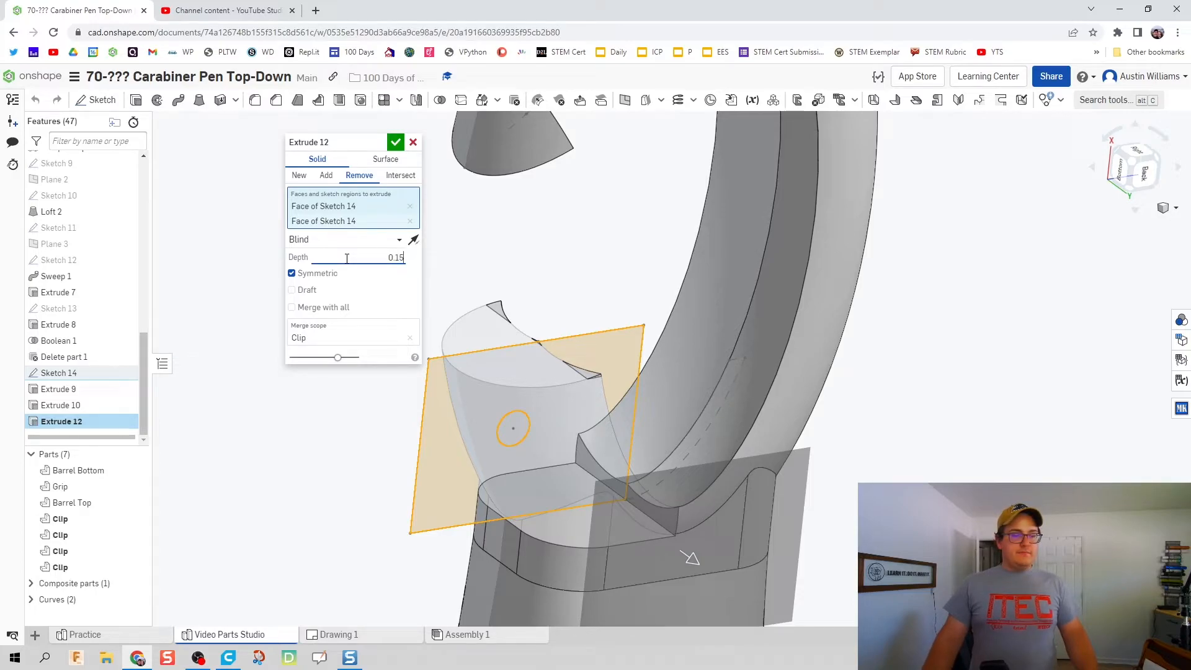
{"action": "triple_click", "coordinate": [364, 257]}
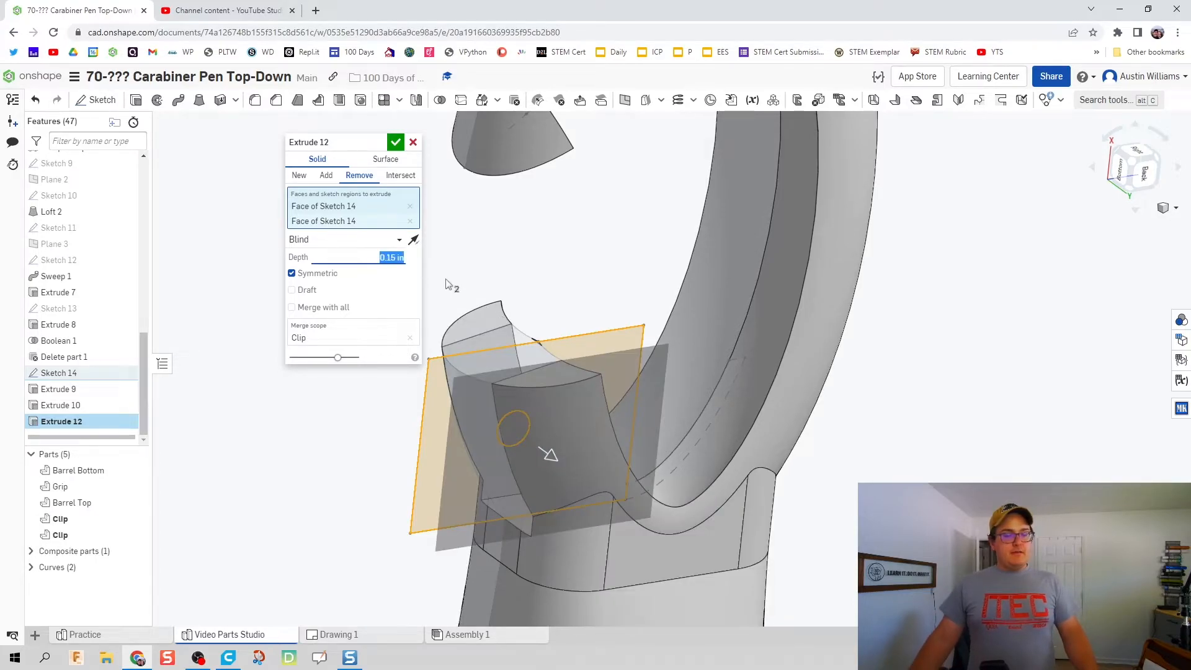
{"action": "left_click", "coordinate": [395, 142]}
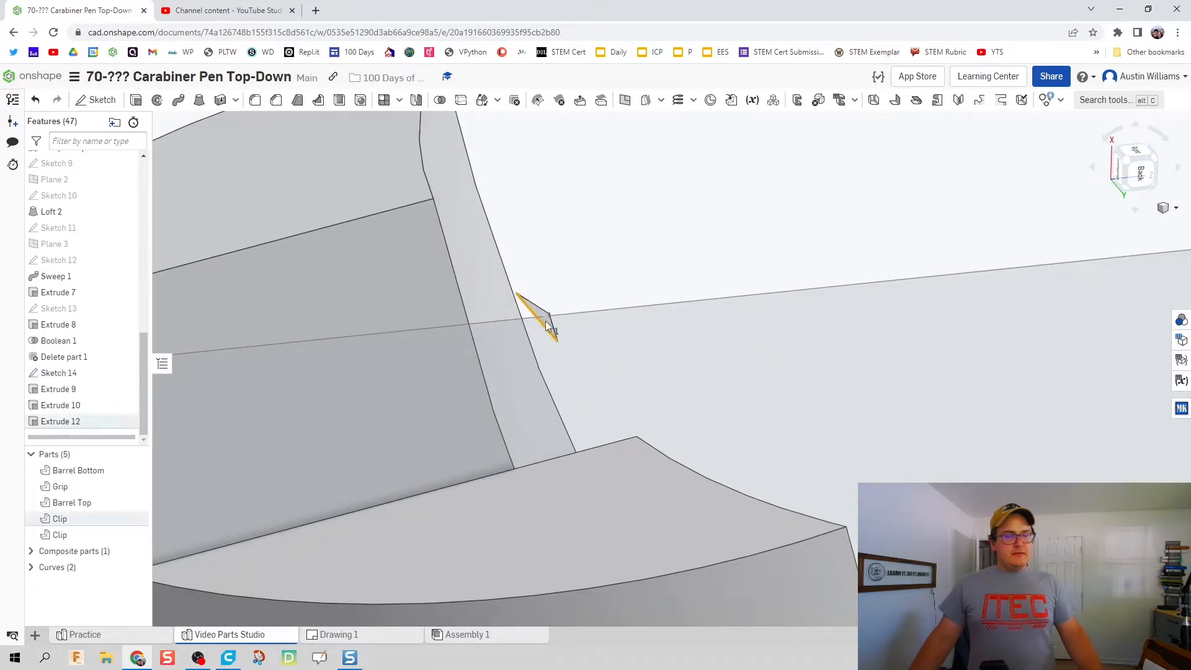
{"action": "mouse_move", "coordinate": [85, 522]}
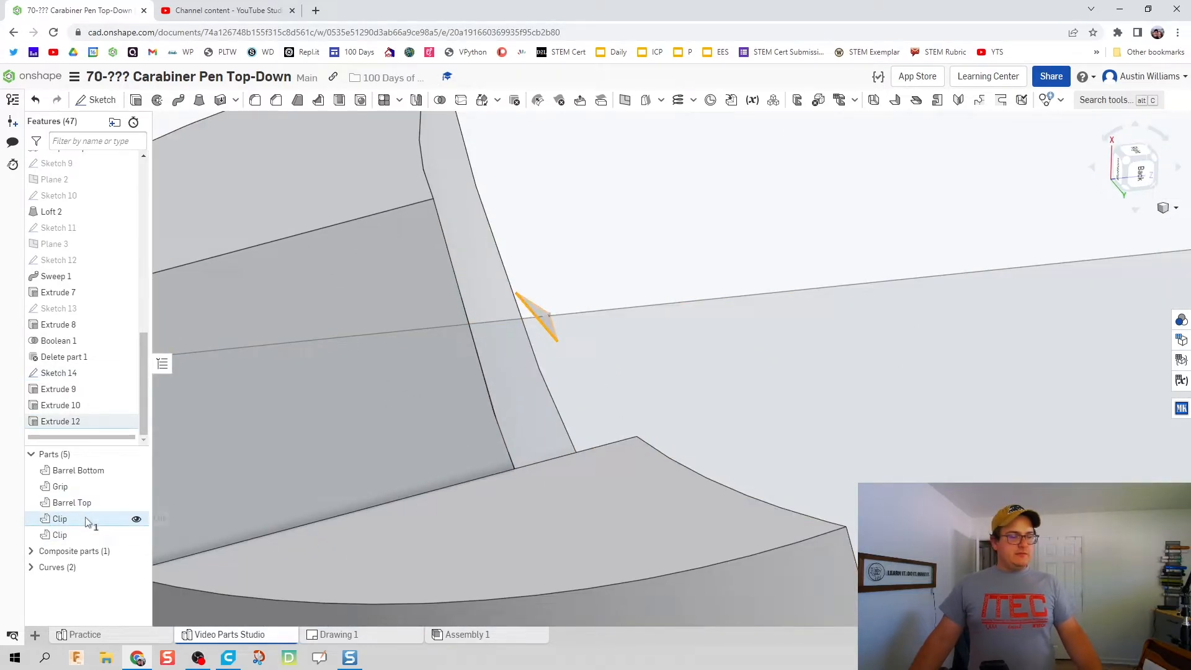
Step: Delete the second Clip sliver from the Parts list
{"action": "right_click", "coordinate": [60, 519]}
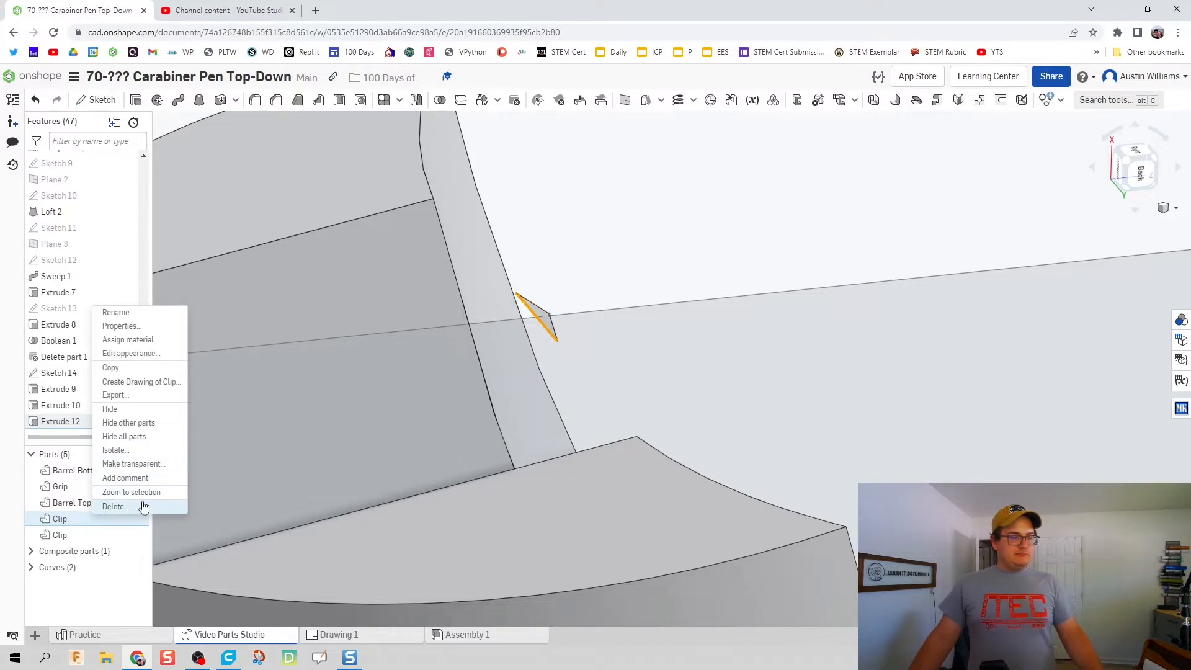
{"action": "left_click", "coordinate": [114, 506]}
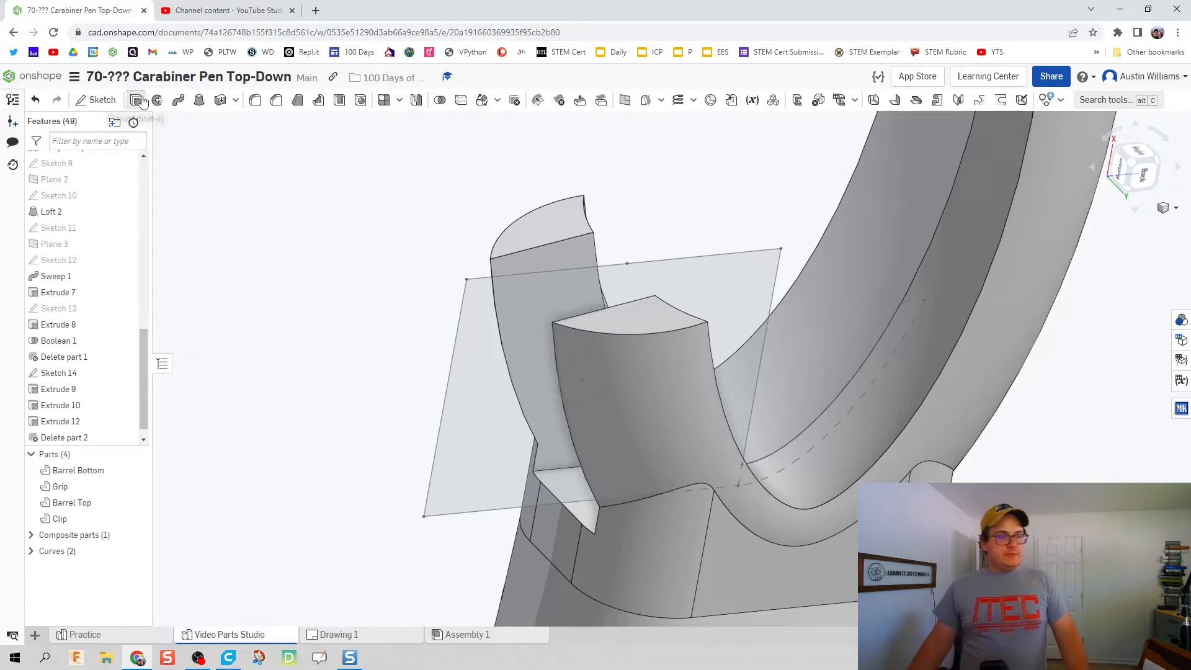
Step: Extrude the Sketch 14 circle as a symmetric cut forming the pin hole
{"action": "left_click", "coordinate": [136, 99]}
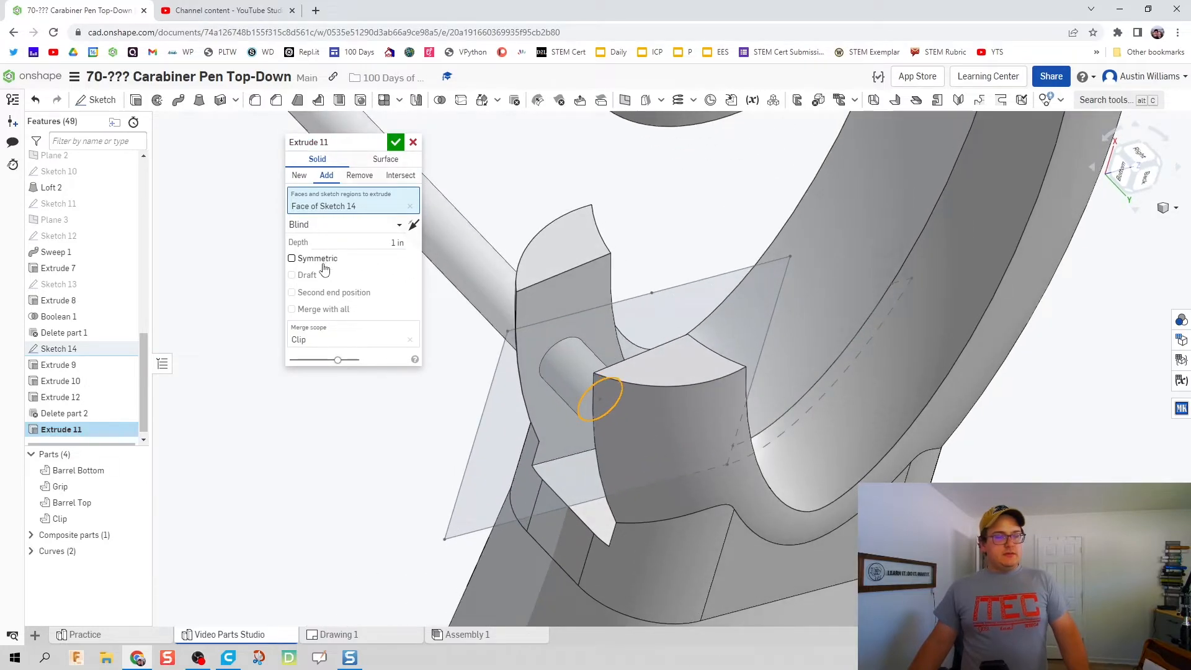
{"action": "left_click", "coordinate": [291, 258]}
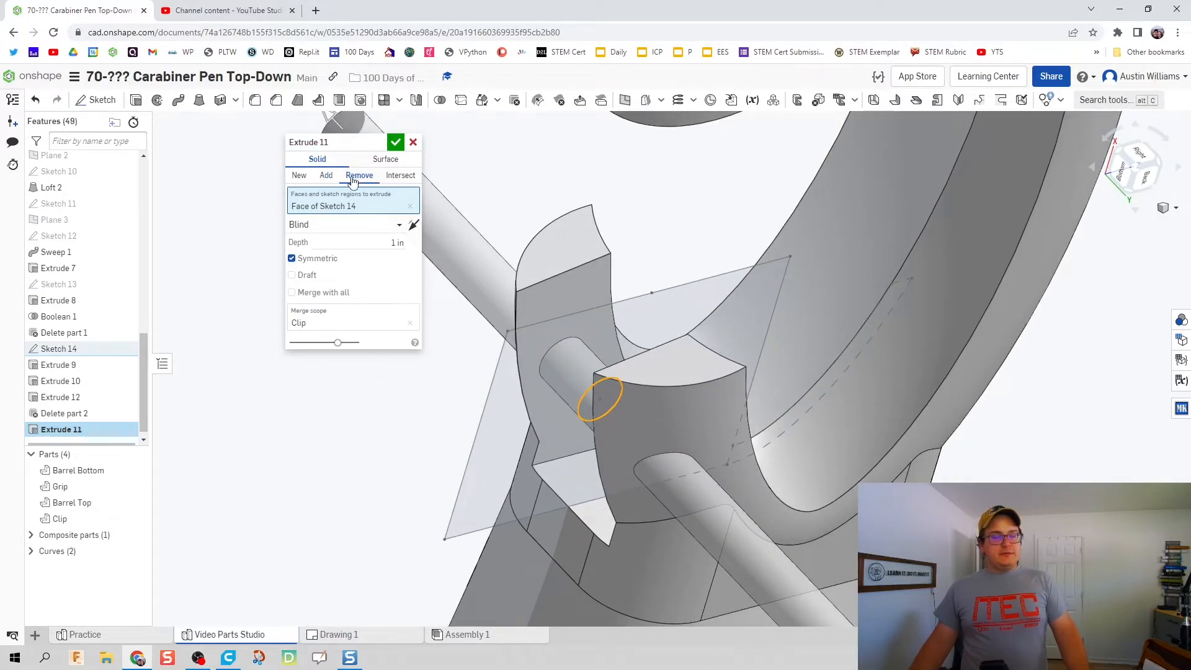
{"action": "left_click", "coordinate": [395, 142]}
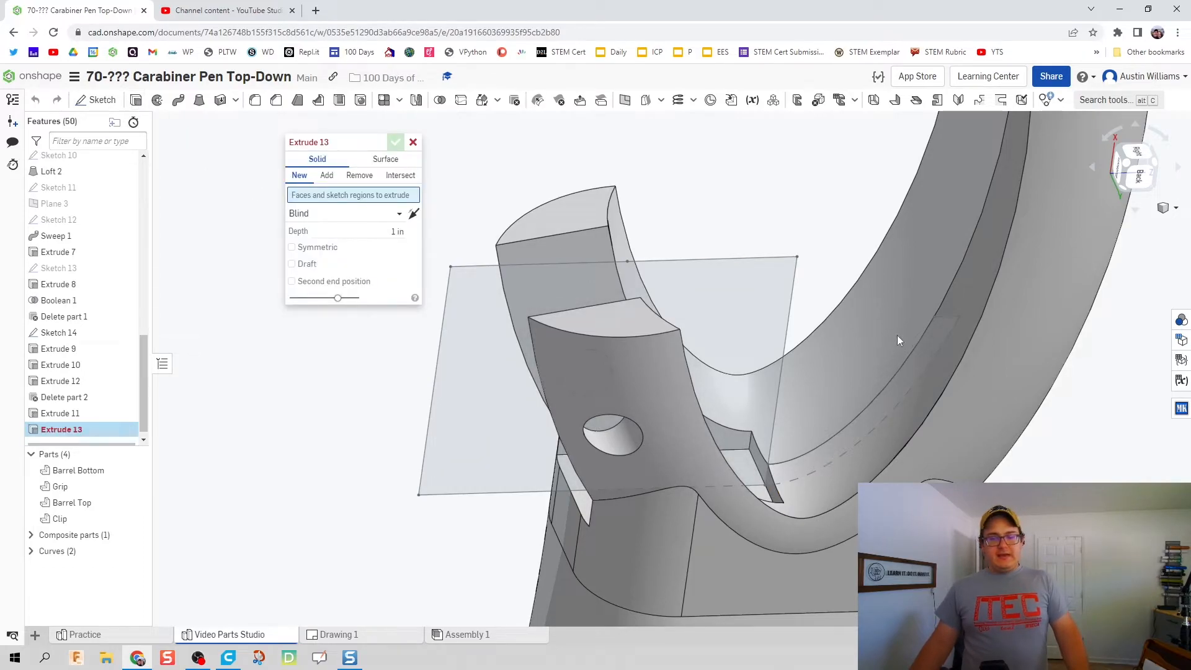
{"action": "mouse_move", "coordinate": [925, 337]}
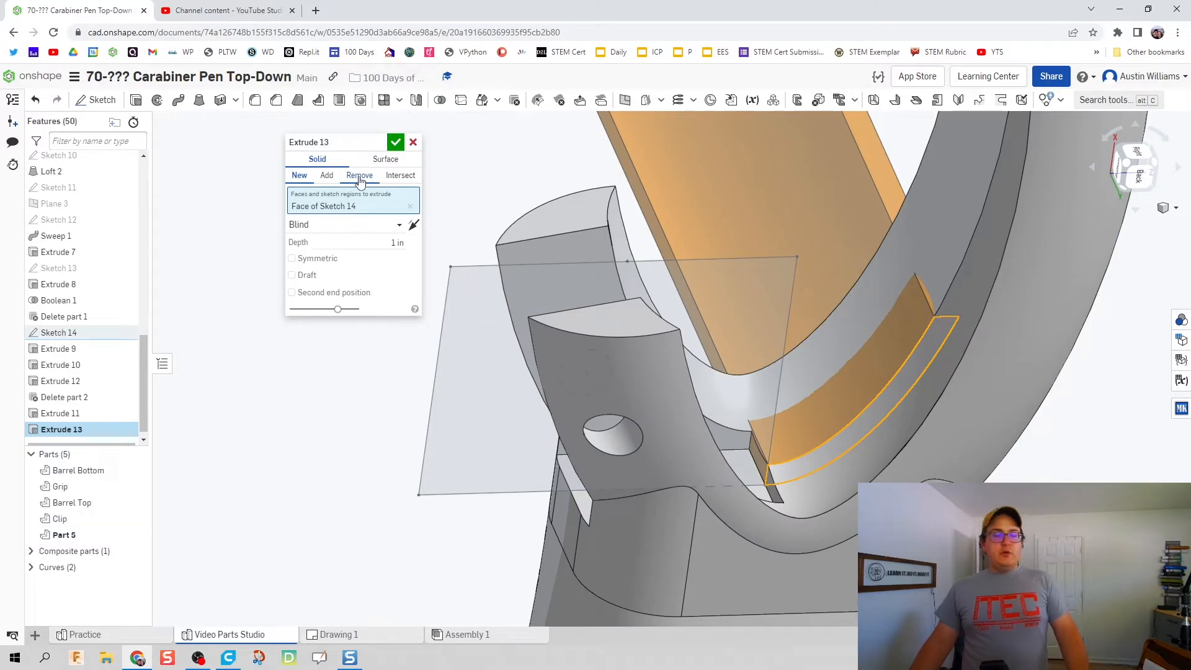
Step: Cut the spring groove symmetrically with Remove at 0.02 in depth, merge scope Clip
{"action": "left_click", "coordinate": [358, 175]}
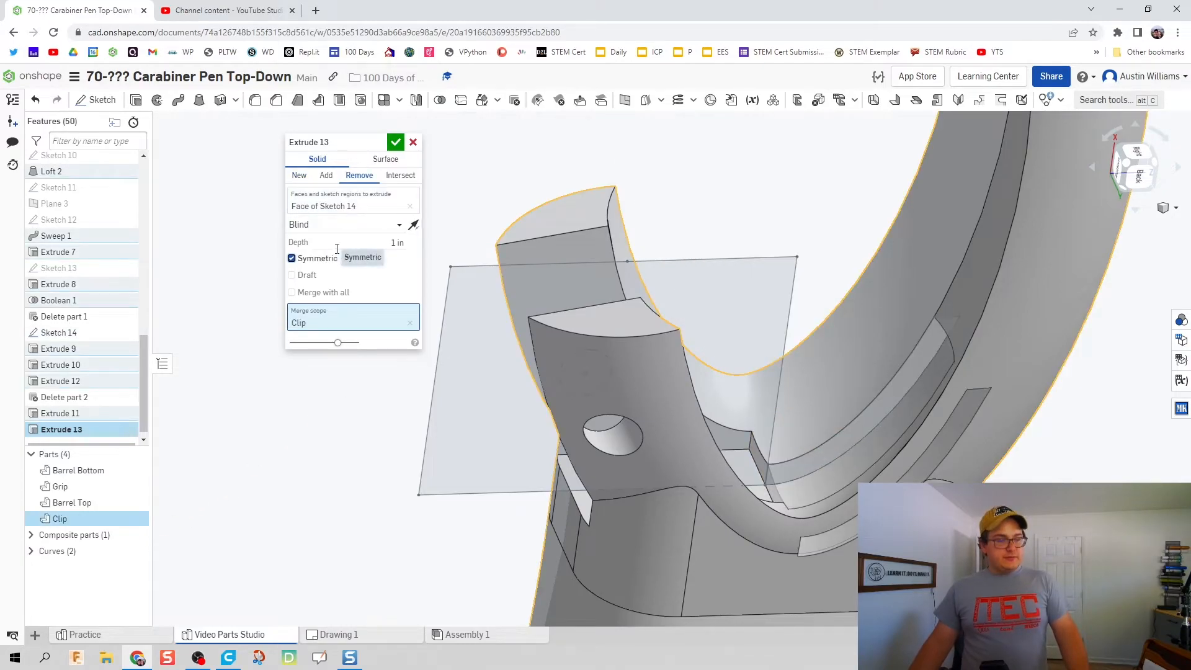
{"action": "left_click", "coordinate": [372, 242]}
{"action": "type", "text": "0.02"}
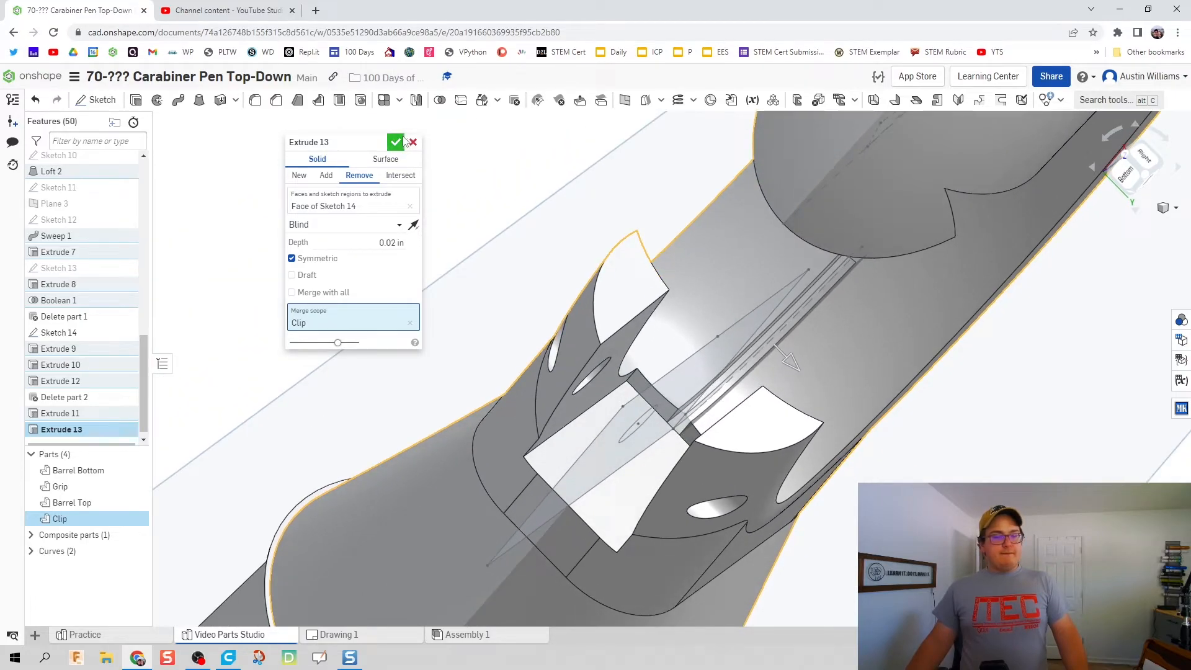
{"action": "left_click", "coordinate": [395, 142]}
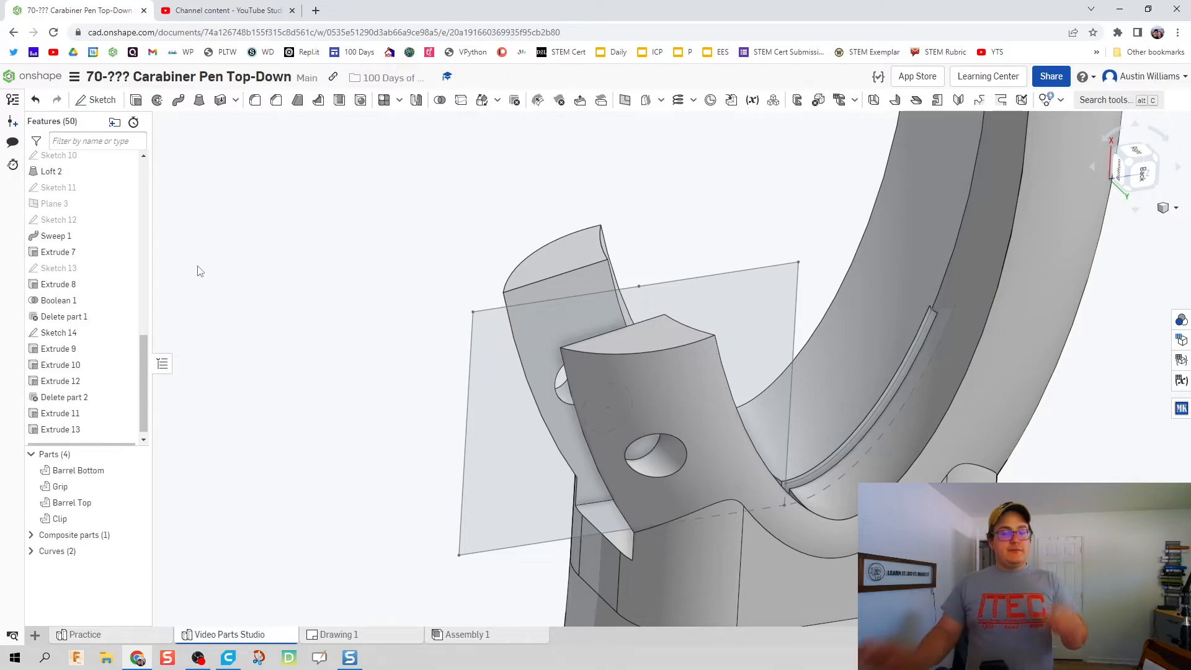
Step: Reopen Sketch 14 face-on and dimension the rectangle 0.18 × 0.03, offset 0.02 and 0.125
{"action": "left_click", "coordinate": [64, 396]}
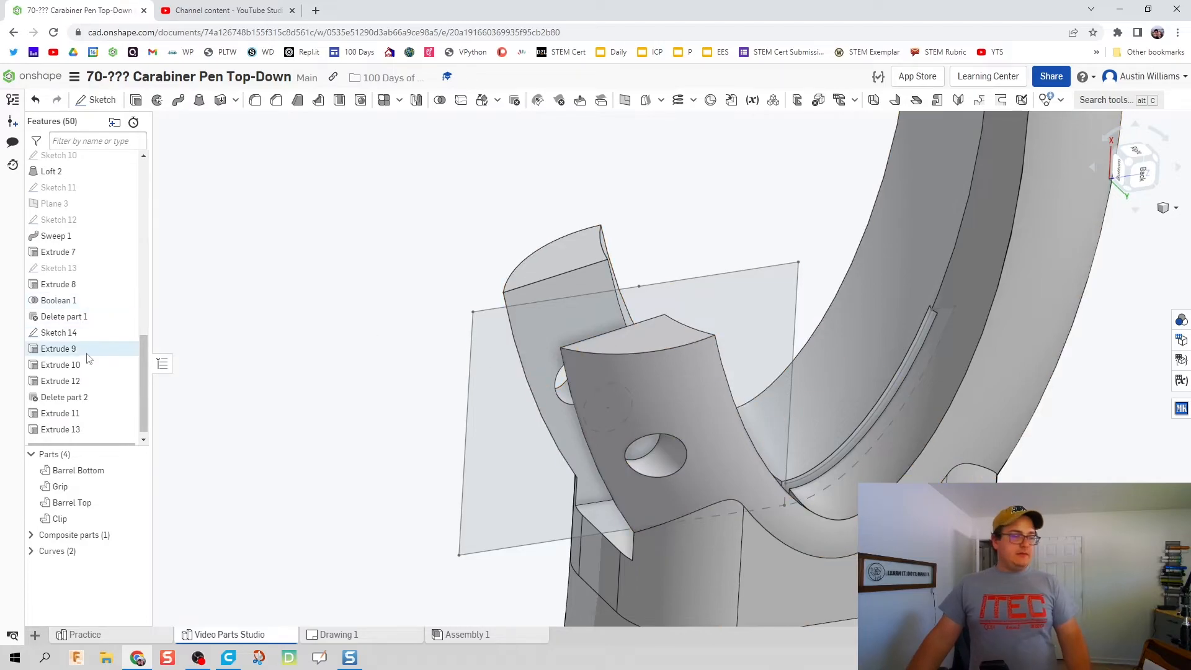
{"action": "double_click", "coordinate": [58, 332]}
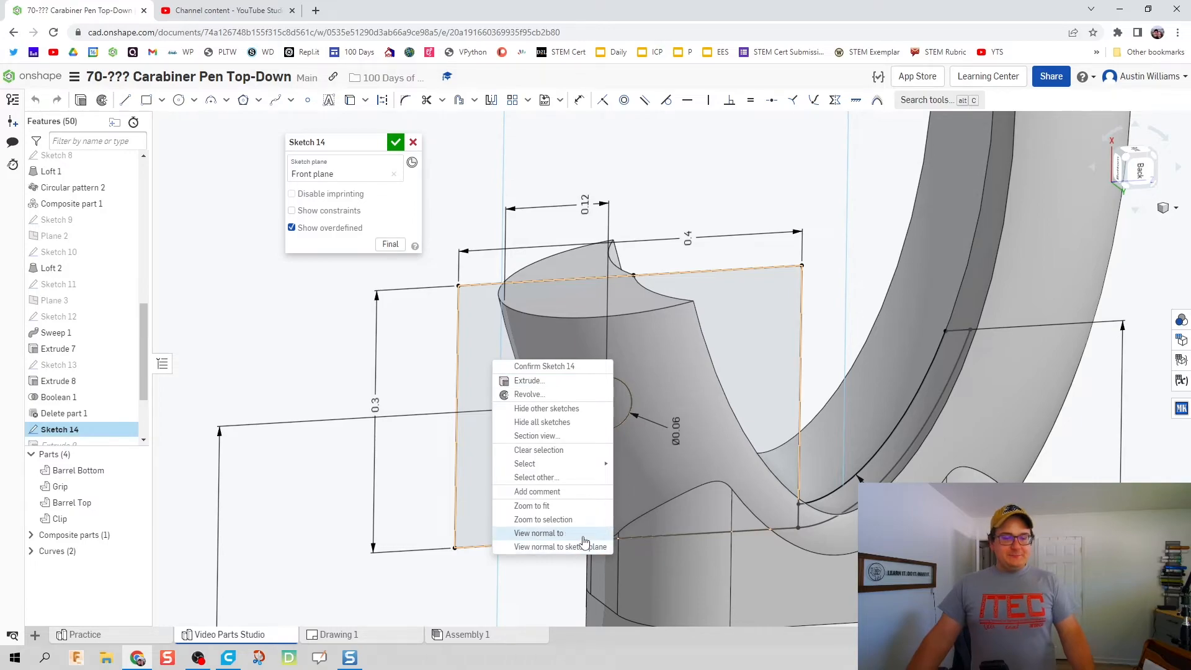
{"action": "left_click", "coordinate": [538, 532]}
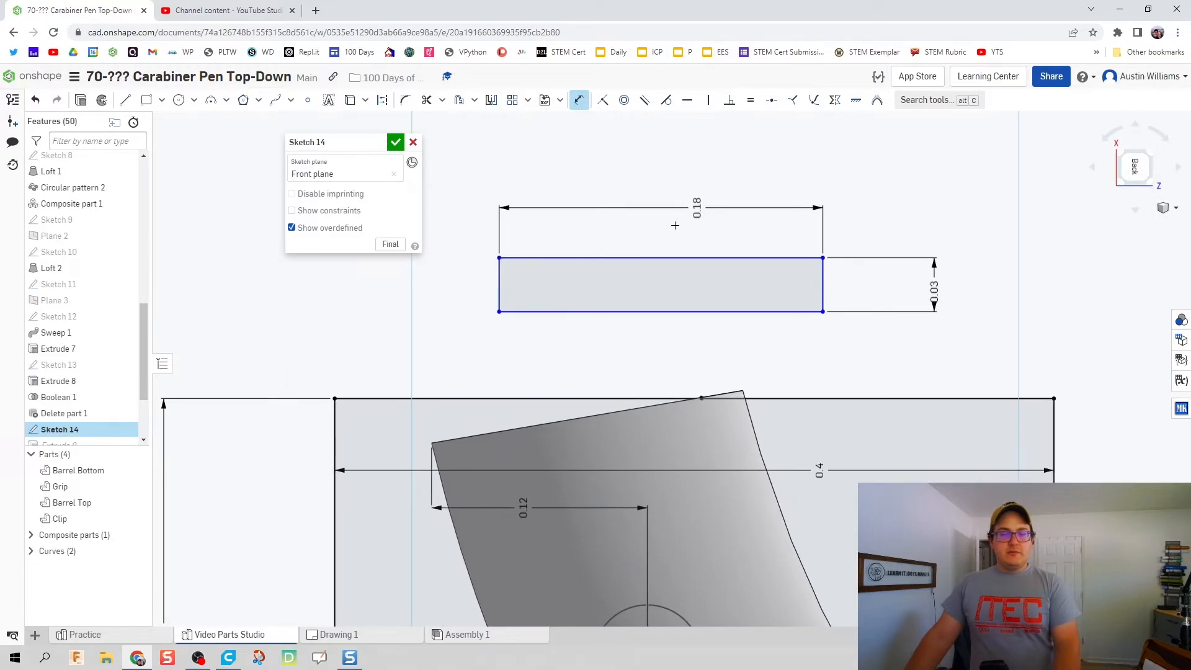
{"action": "mouse_move", "coordinate": [789, 293]}
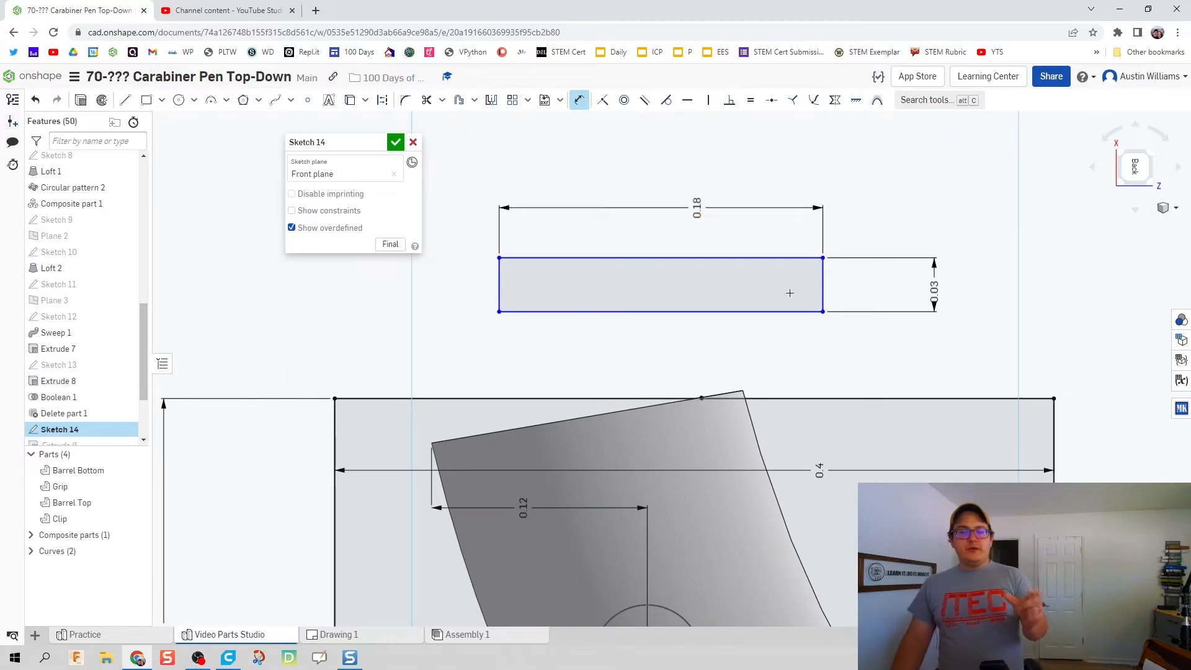
{"action": "mouse_move", "coordinate": [720, 292]}
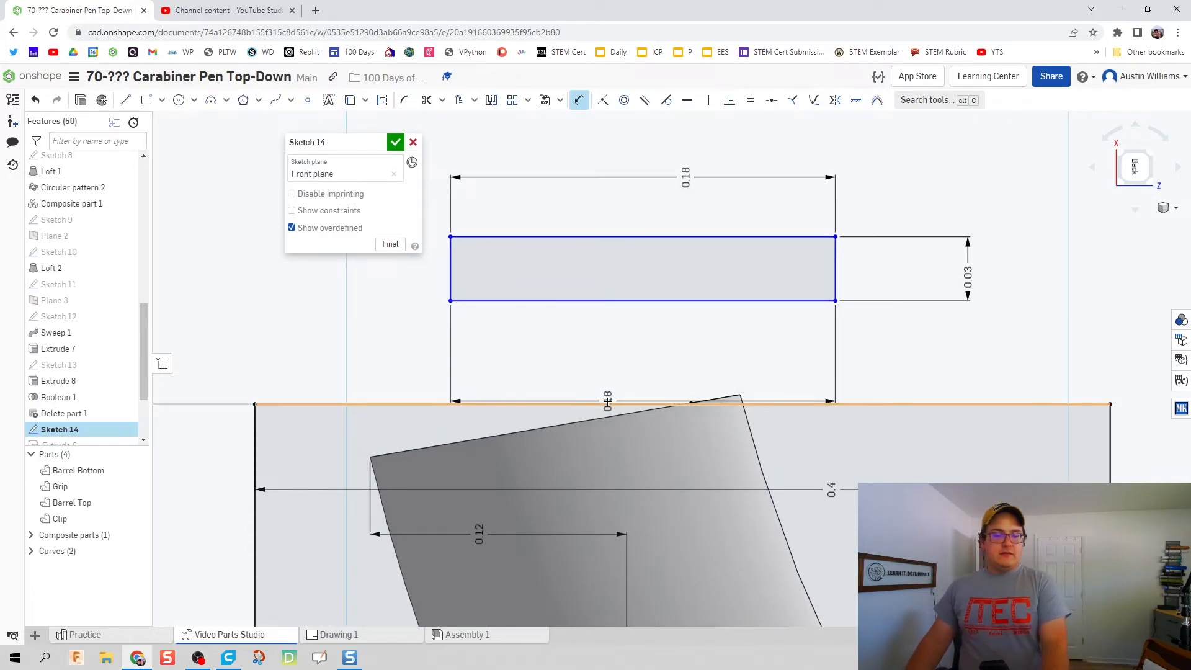
{"action": "left_click", "coordinate": [948, 349]}
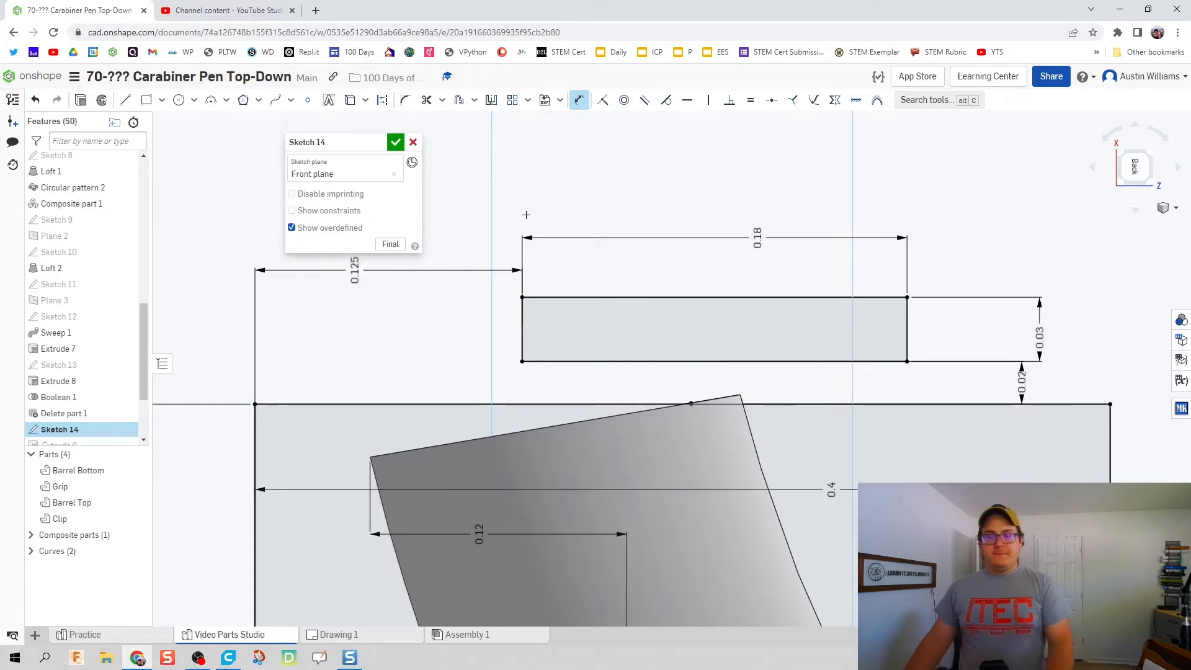
{"action": "left_click", "coordinate": [395, 142]}
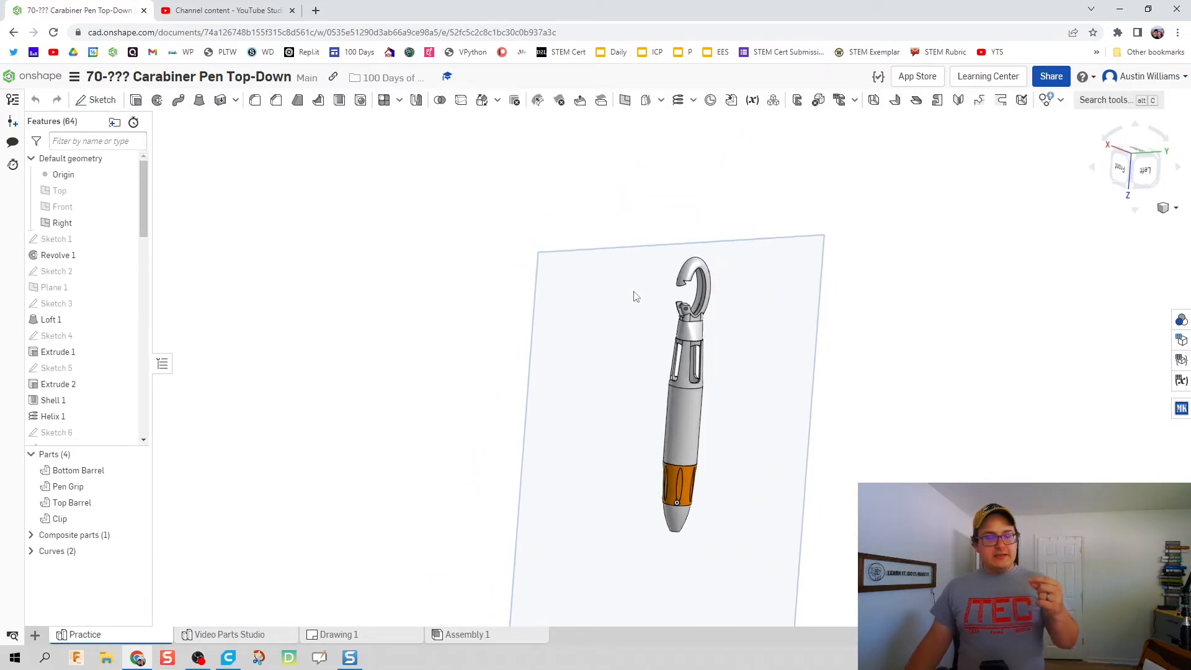
Step: Zoom in on the reference clip's pin-holed tip, then return to Video Parts Studio
{"action": "scroll", "scroll_direction": "up", "scroll_amount": 3}
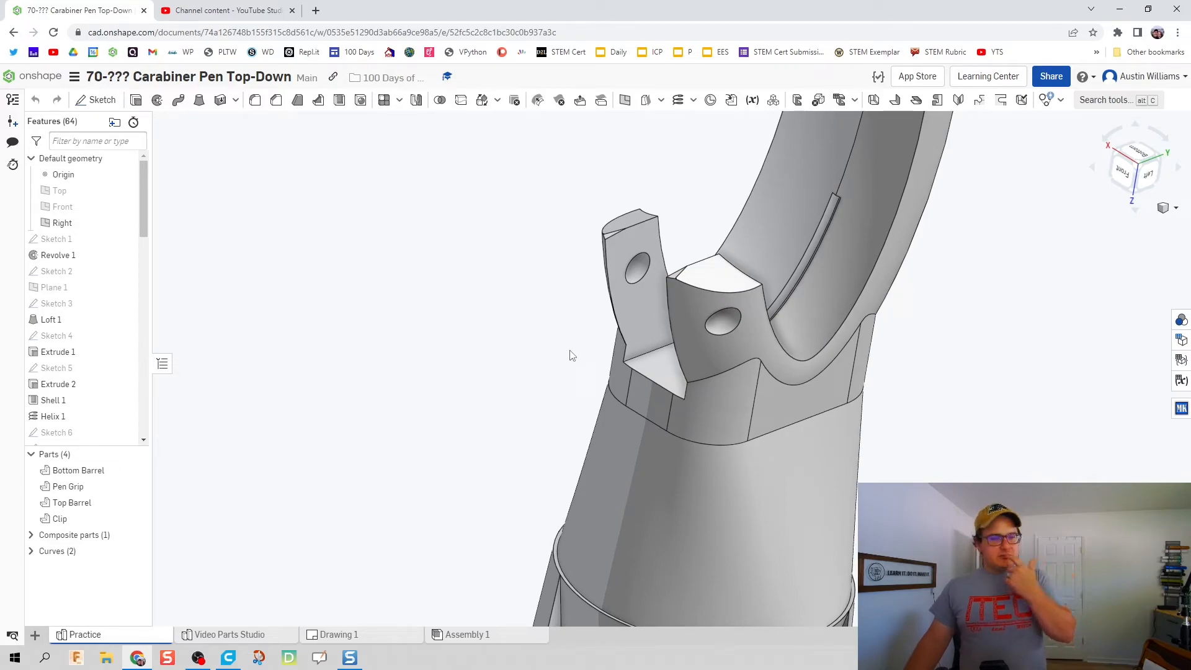
{"action": "left_click", "coordinate": [230, 634]}
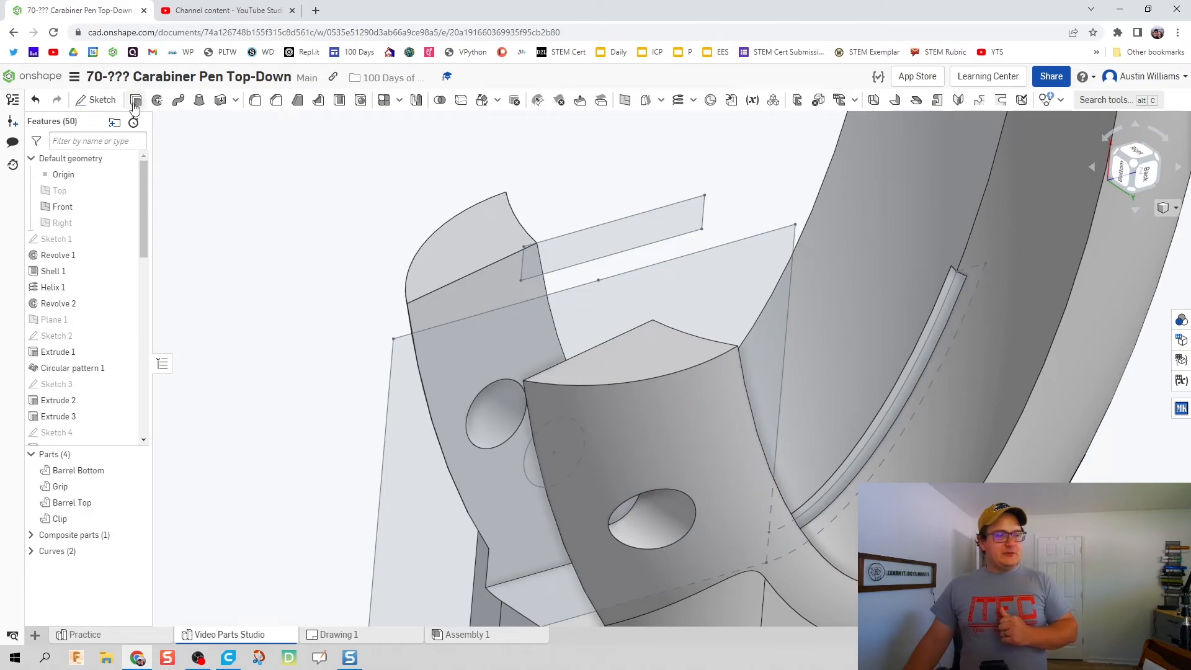
Step: Extrude-remove Sketch 14's rectangle symmetrically 1 in through the clip with 25° draft
{"action": "left_click", "coordinate": [135, 99]}
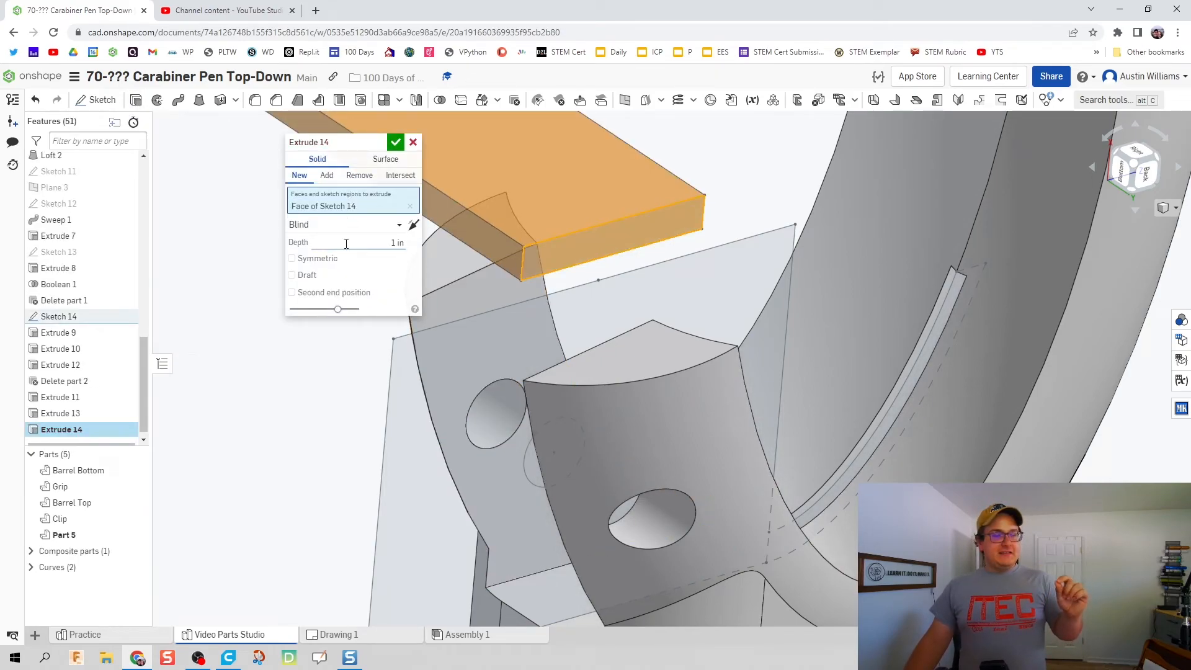
{"action": "left_click", "coordinate": [291, 274]}
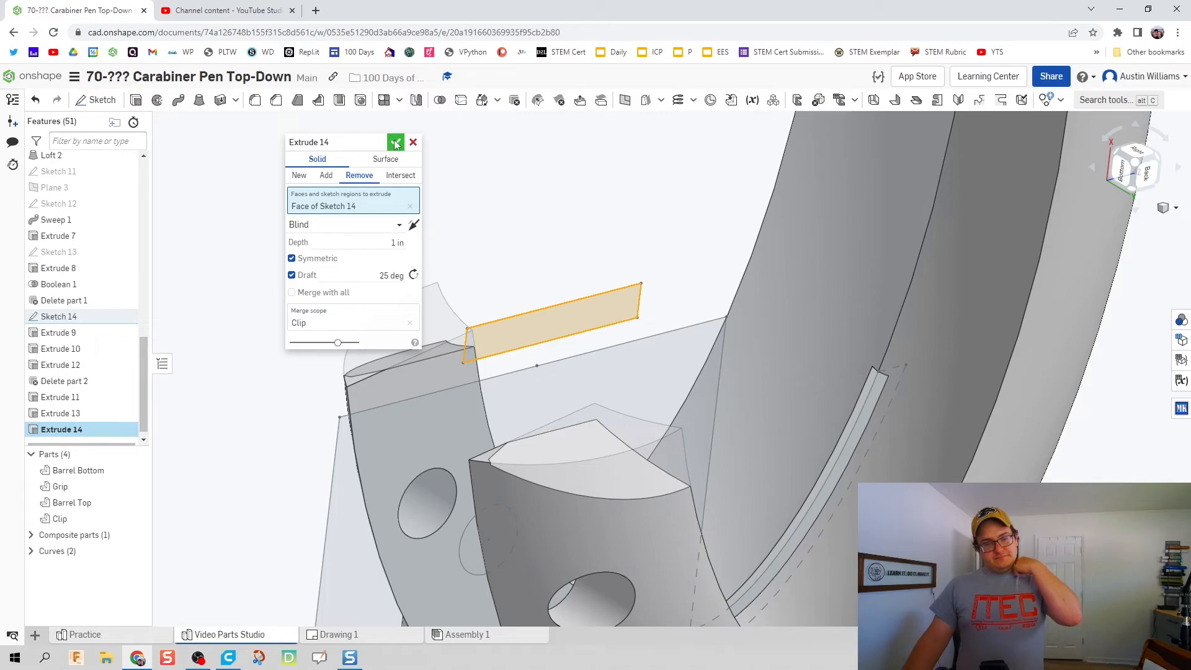
{"action": "left_click", "coordinate": [395, 142]}
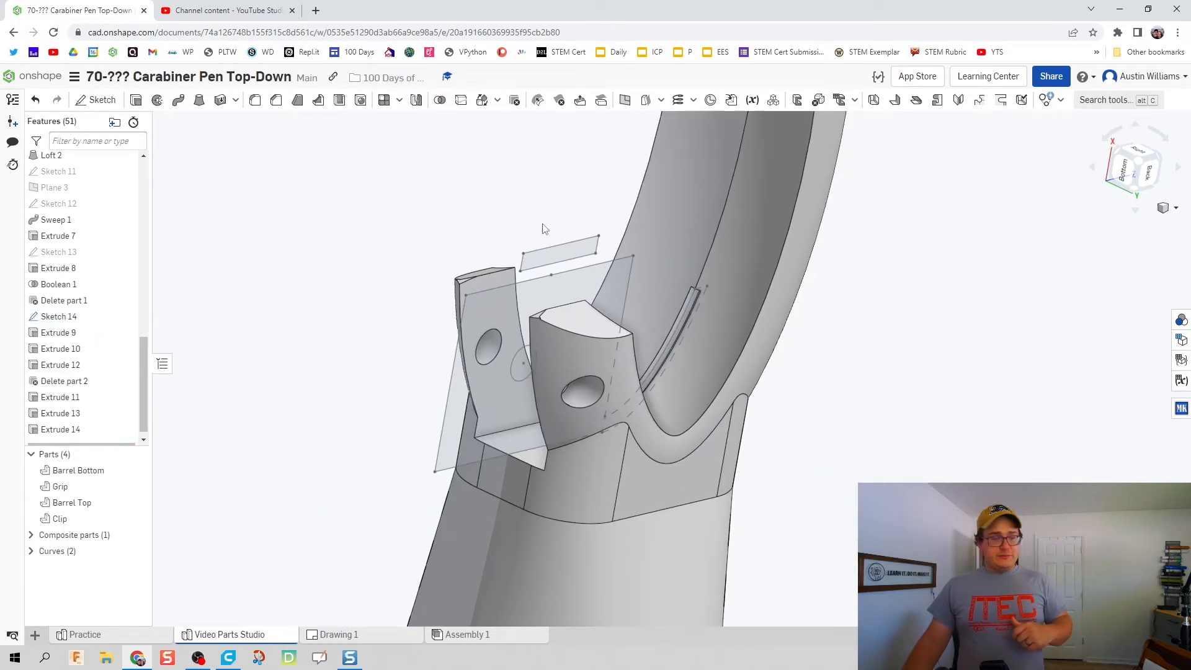